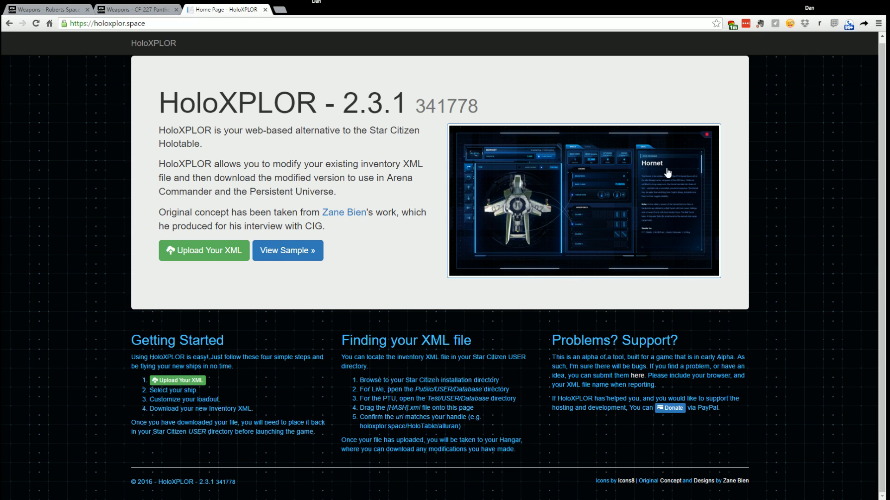
{"action": "mouse_move", "coordinate": [813, 190]}
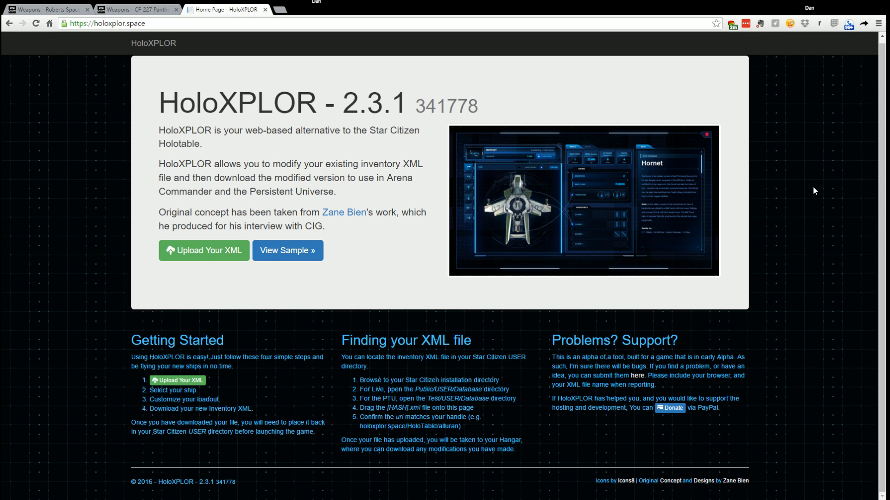
{"action": "mouse_move", "coordinate": [789, 188]}
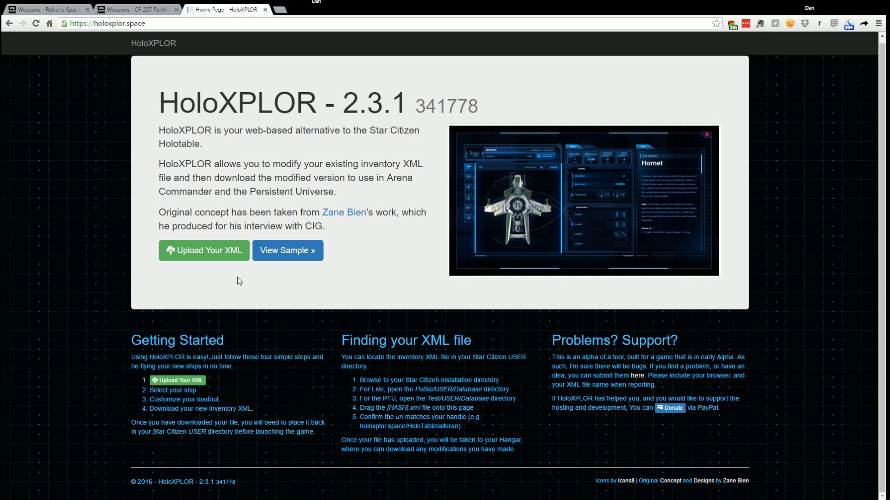
Upload the Star Citizen inventory XML and enter the hangar once it reaches 100%.
{"action": "left_click", "coordinate": [203, 250]}
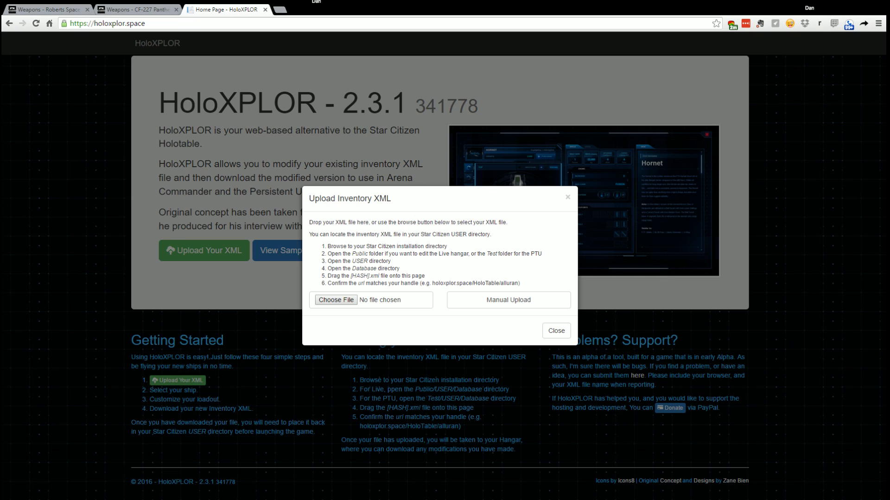
{"action": "mouse_move", "coordinate": [468, 290]}
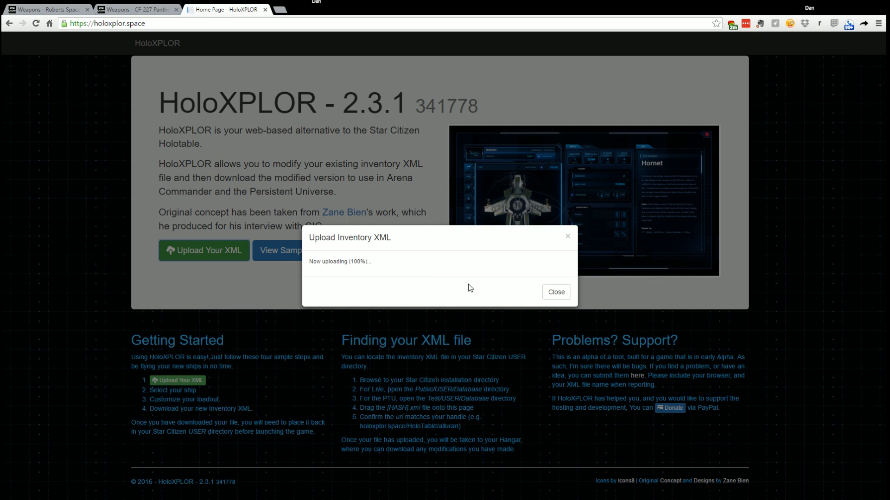
{"action": "left_click", "coordinate": [555, 292]}
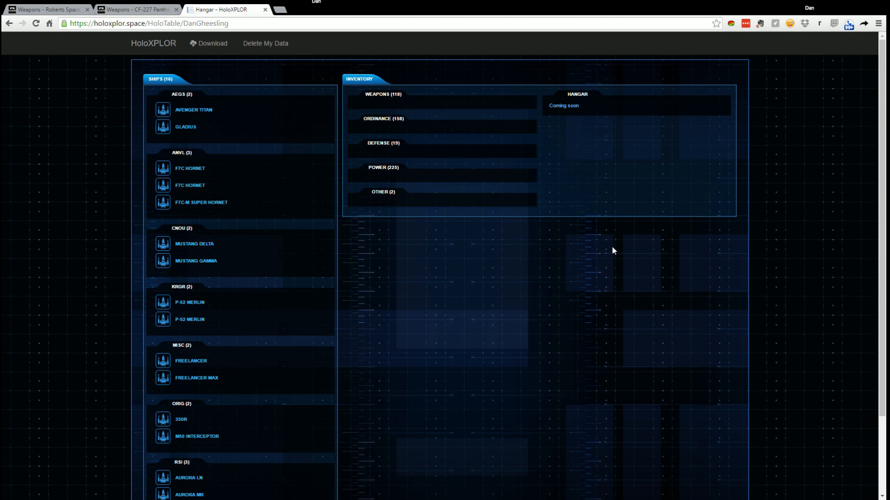
{"action": "scroll", "scroll_direction": "down", "scroll_amount": 3}
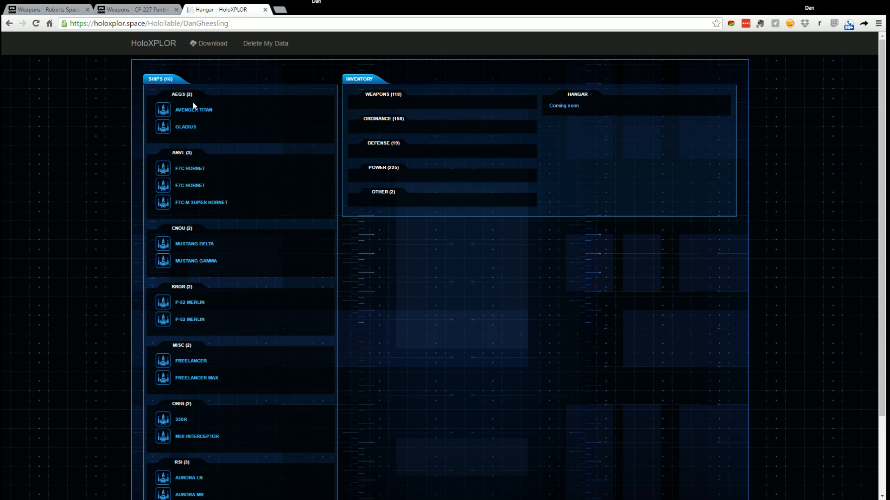
{"action": "scroll", "scroll_direction": "down", "scroll_amount": 3}
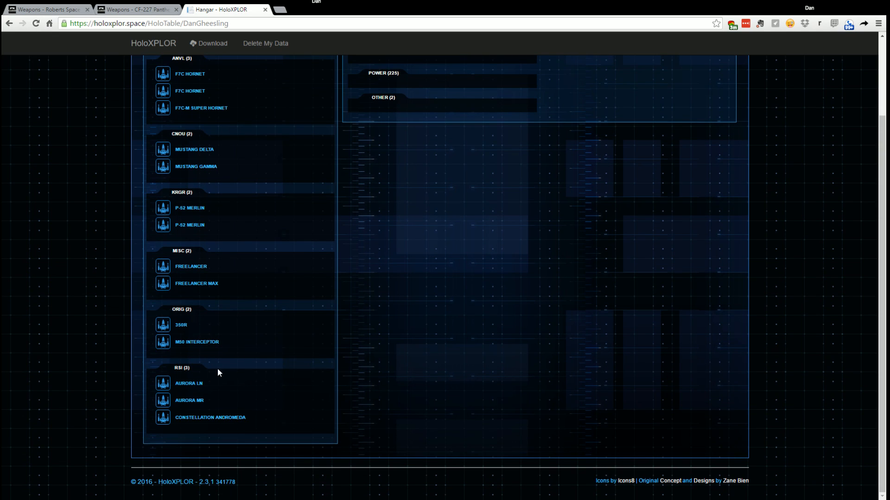
{"action": "scroll", "scroll_direction": "up", "scroll_amount": 3}
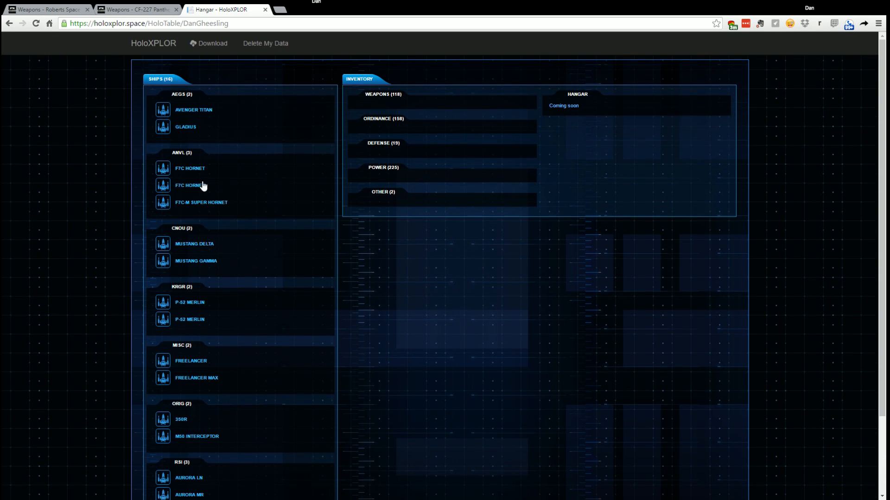
{"action": "mouse_move", "coordinate": [262, 200]}
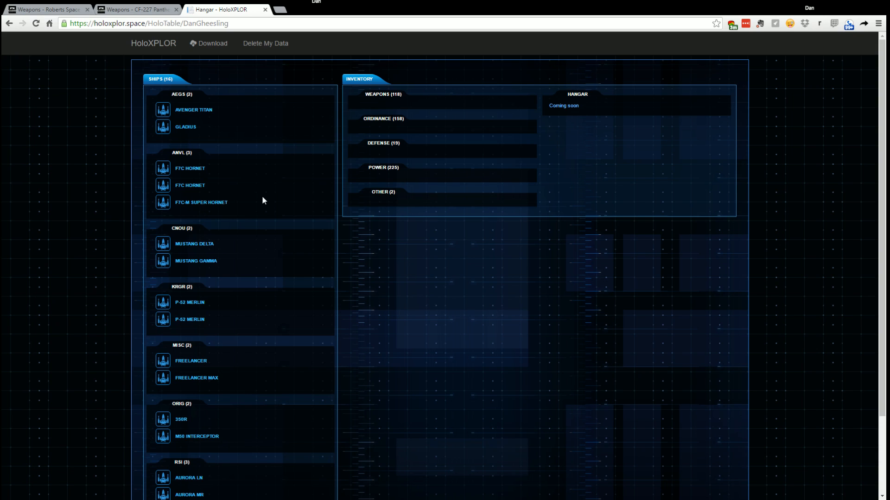
{"action": "mouse_move", "coordinate": [206, 145]}
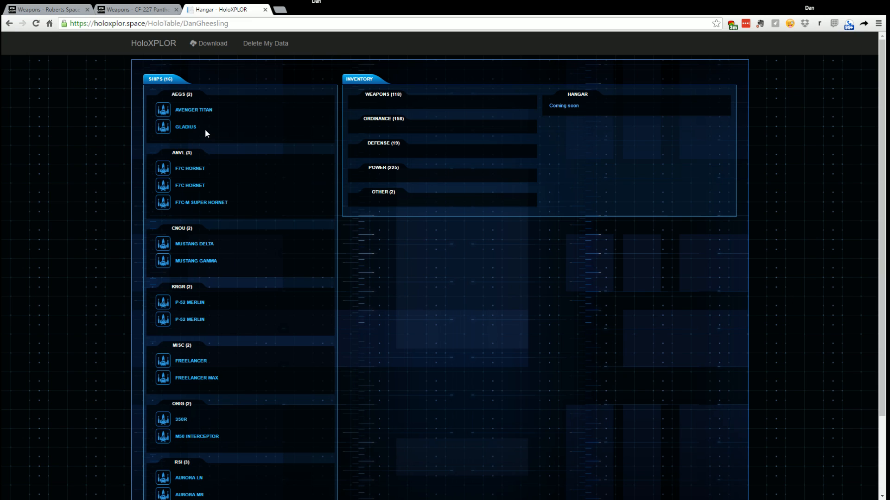
{"action": "mouse_move", "coordinate": [196, 206]}
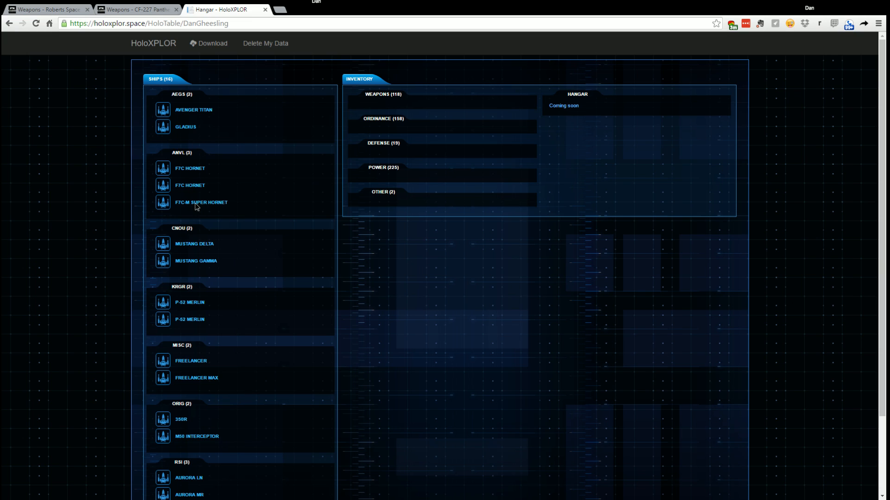
Open the F7C-M Super Hornet from the ANVL ships list to view its loadout.
{"action": "left_click", "coordinate": [201, 203]}
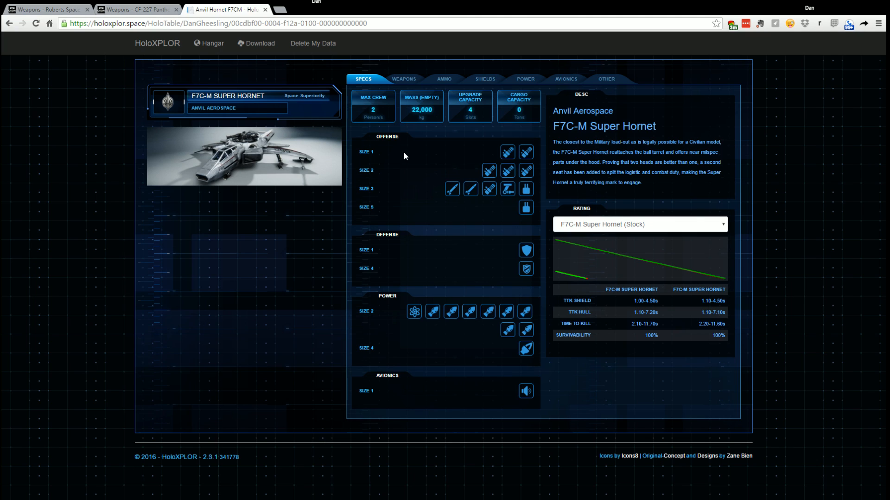
{"action": "mouse_move", "coordinate": [507, 151]}
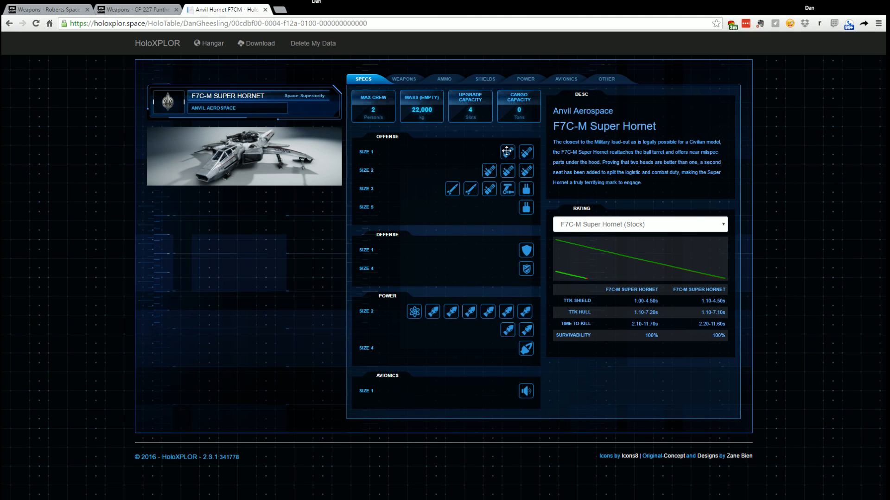
{"action": "mouse_move", "coordinate": [519, 172]}
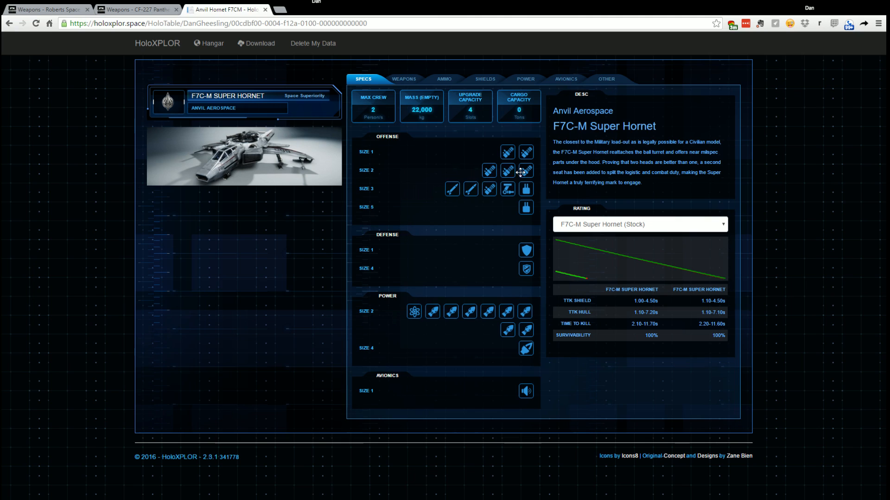
{"action": "mouse_move", "coordinate": [476, 233]}
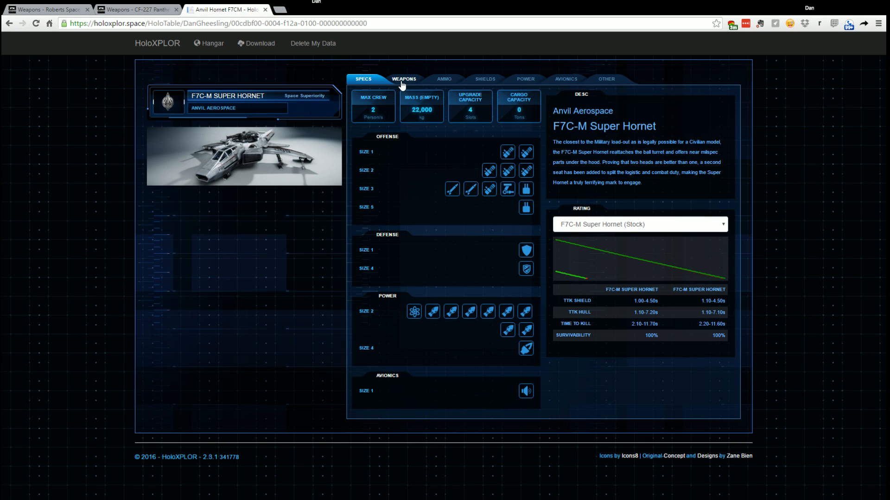
Browse the Super Hornet's weapons, shields, avionics and cooler equipment, then return to weapons.
{"action": "left_click", "coordinate": [404, 78]}
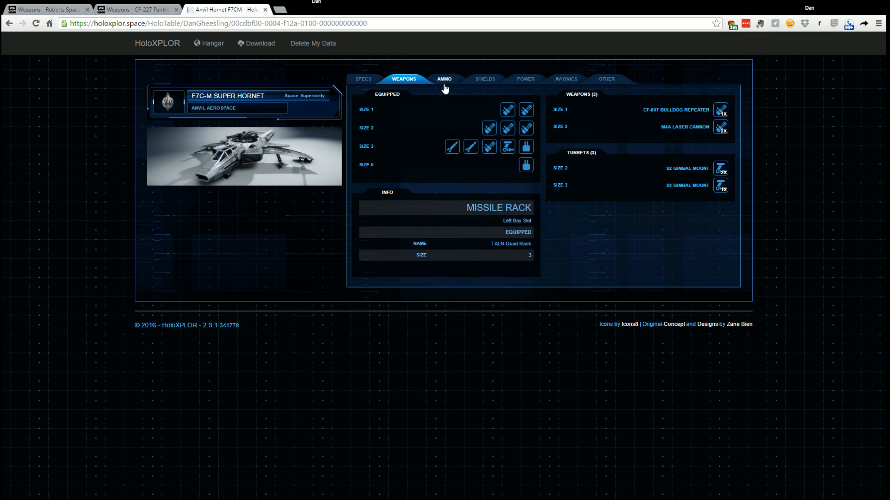
{"action": "left_click", "coordinate": [484, 79]}
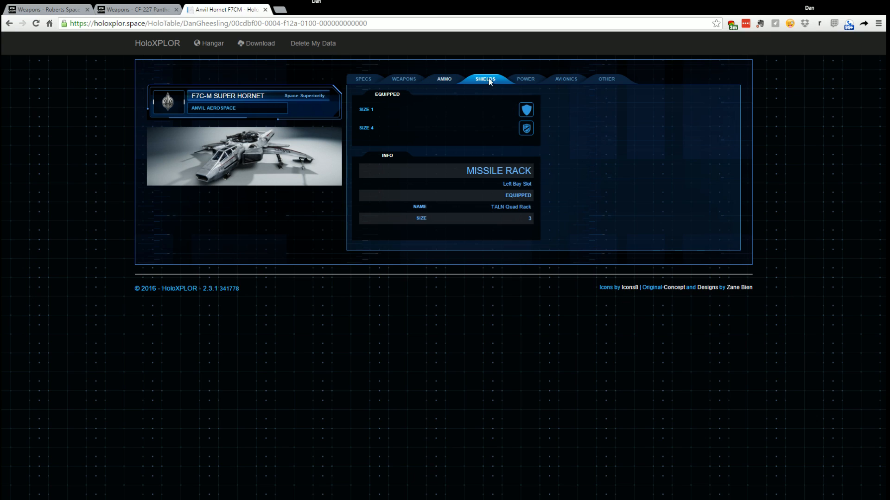
{"action": "left_click", "coordinate": [565, 78]}
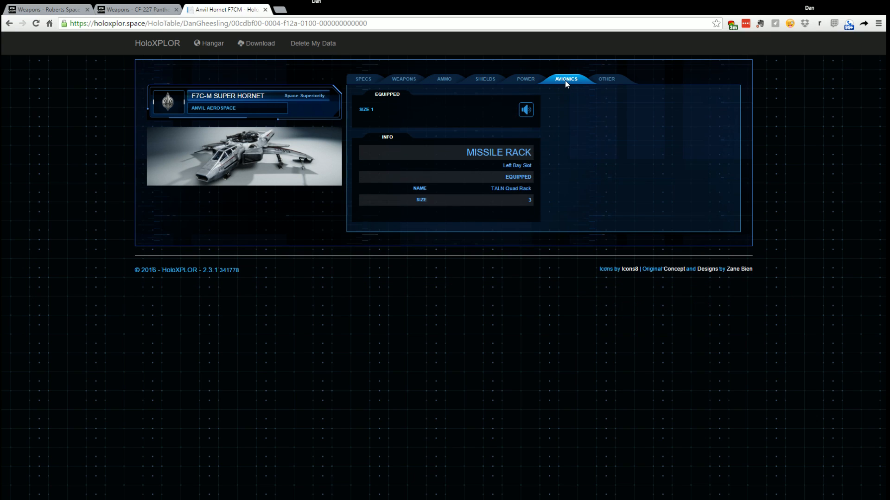
{"action": "left_click", "coordinate": [525, 109]}
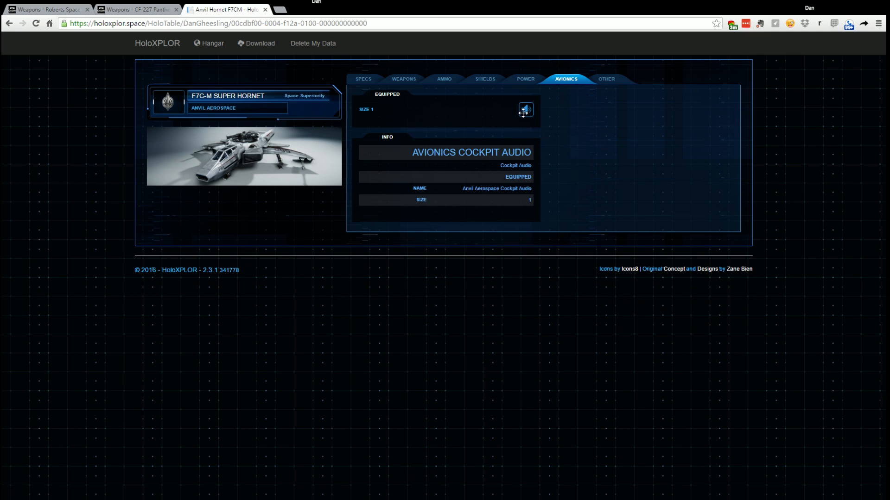
{"action": "left_click", "coordinate": [606, 79]}
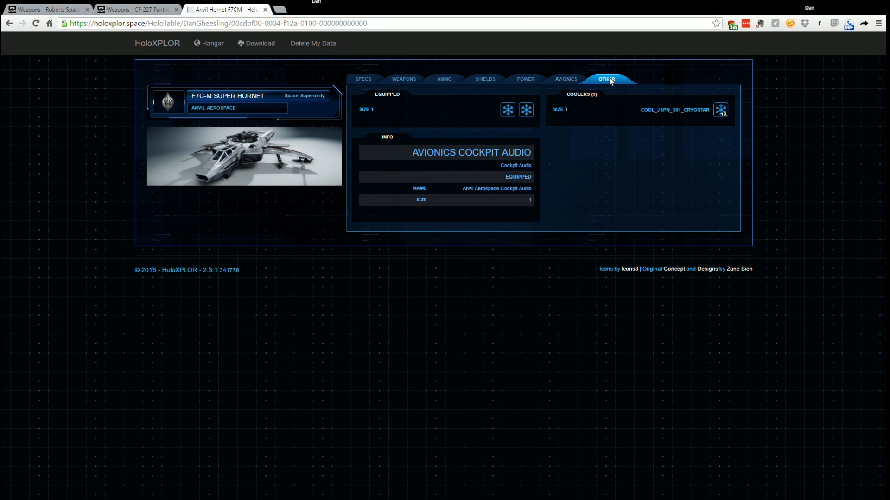
{"action": "left_click", "coordinate": [525, 109]}
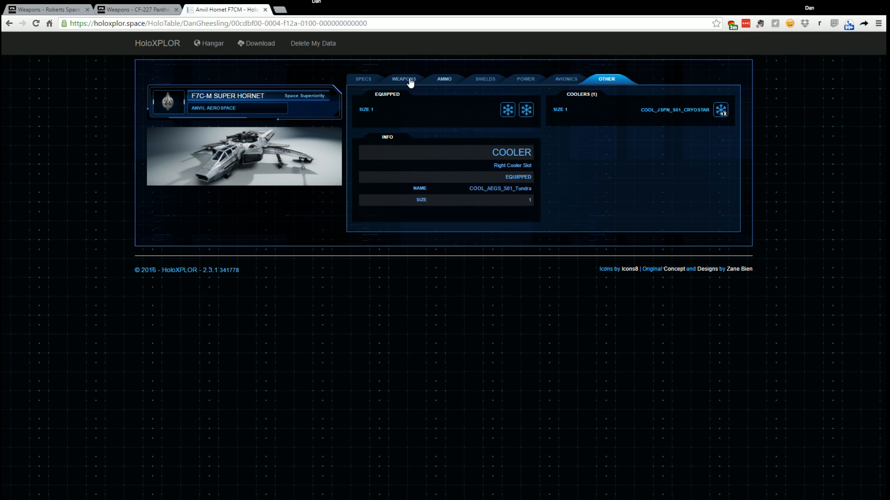
{"action": "left_click", "coordinate": [403, 79]}
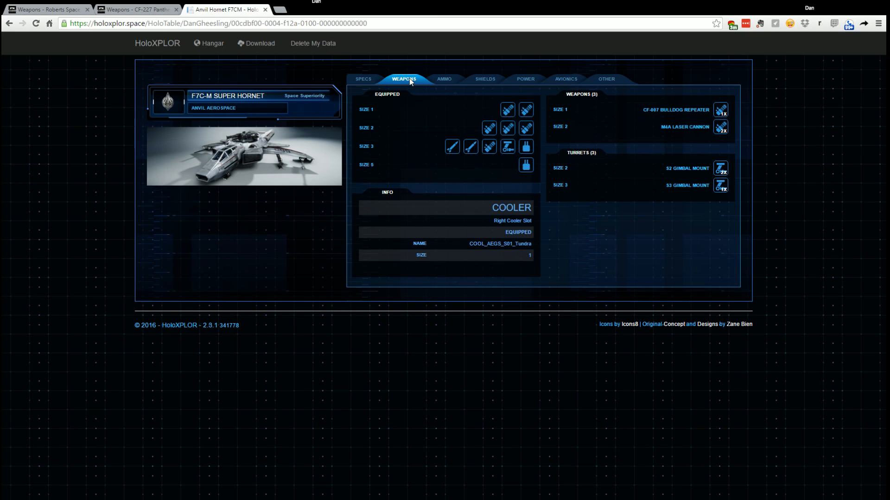
{"action": "mouse_move", "coordinate": [457, 99]}
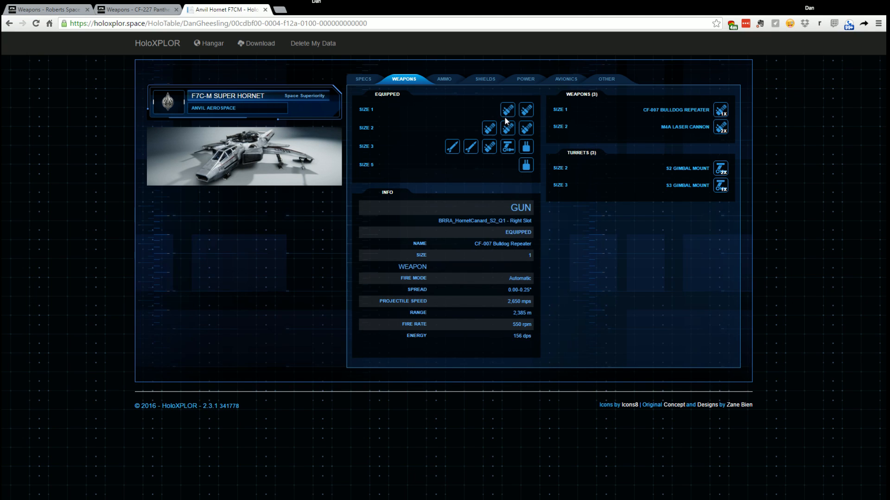
Inspect the stats of the equipped CF-117 Badger and CF-007 Bulldog repeaters.
{"action": "left_click", "coordinate": [507, 110]}
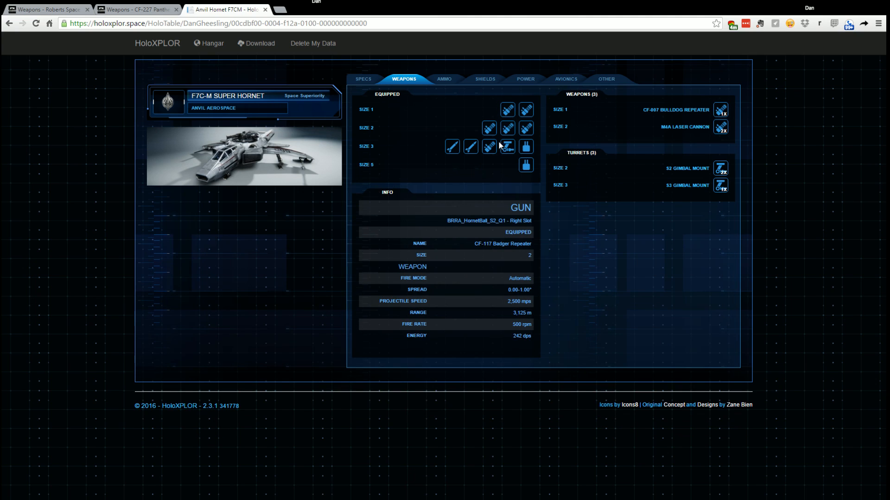
{"action": "left_click", "coordinate": [507, 109]}
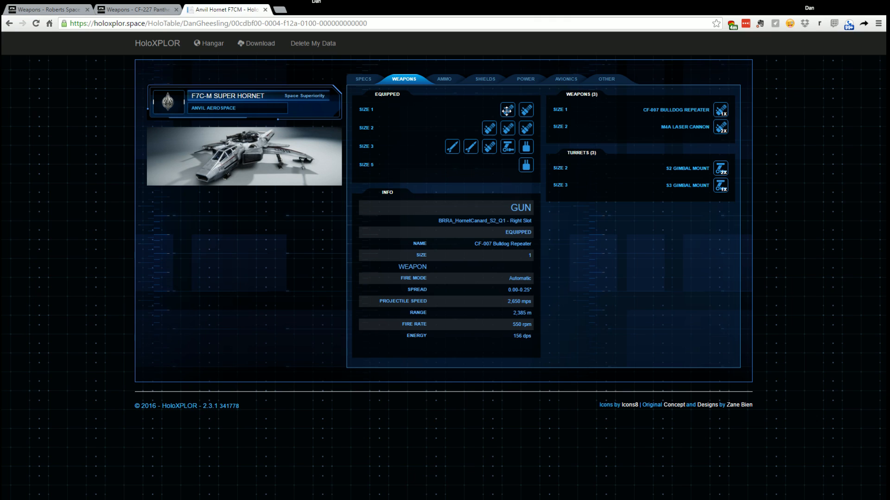
{"action": "left_click", "coordinate": [507, 128]}
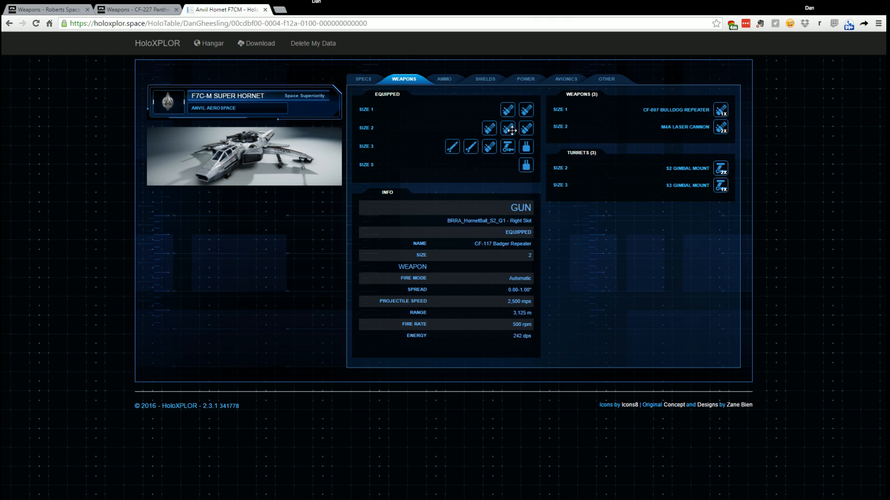
{"action": "left_click", "coordinate": [507, 109]}
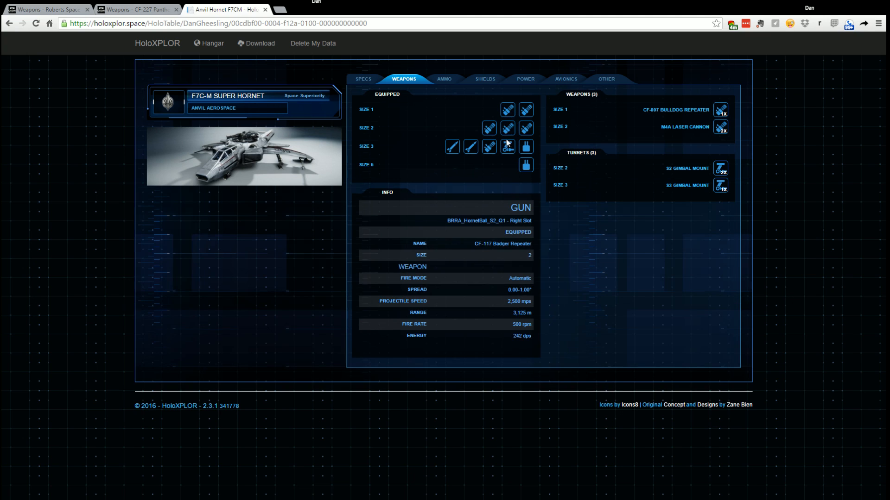
Re-equip the CF-007 Bulldog Repeater in the size 1 slot and show the ship's specs overview.
{"action": "left_click", "coordinate": [506, 109]}
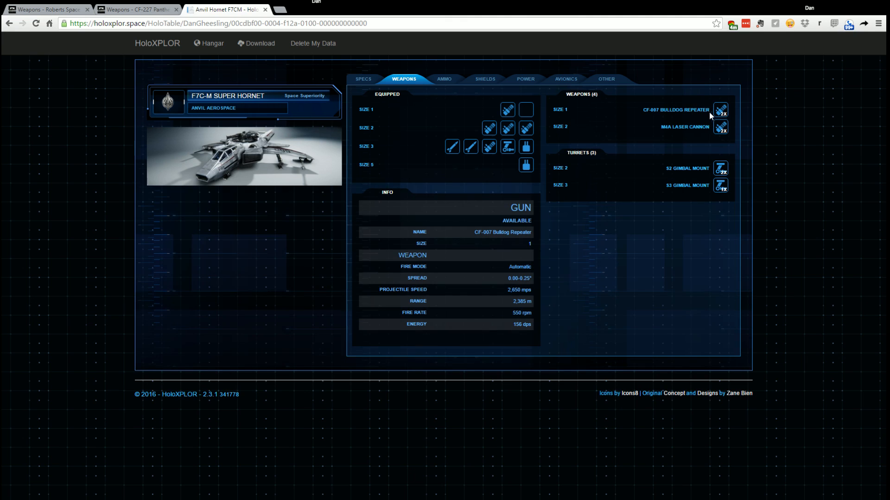
{"action": "left_click", "coordinate": [524, 110]}
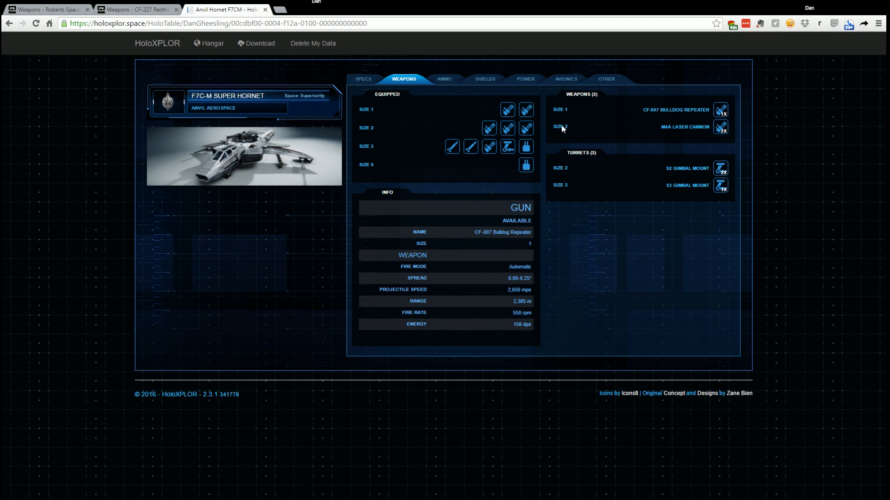
{"action": "left_click", "coordinate": [489, 128]}
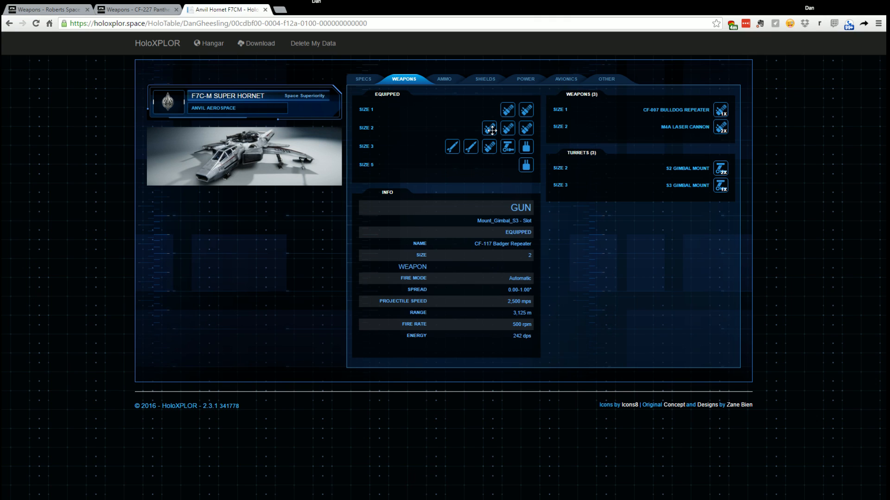
{"action": "left_click", "coordinate": [363, 79]}
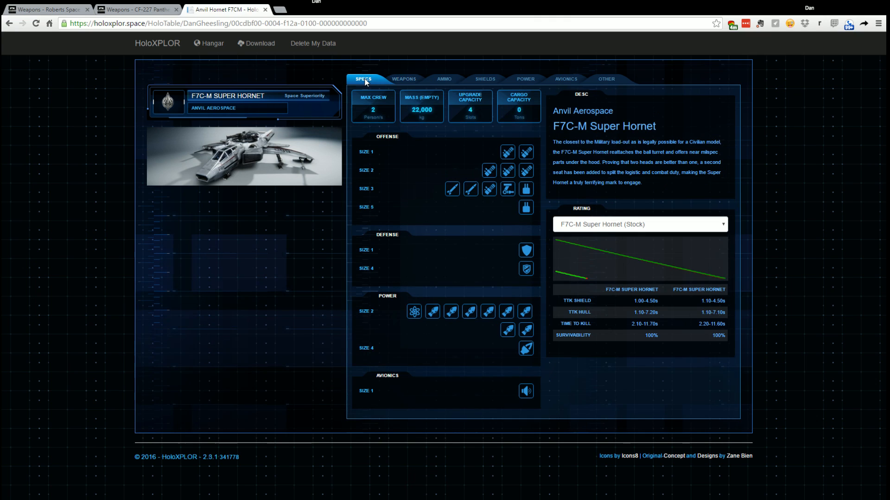
Open the Constellation Andromeda from the hangar and view its missile ordnance.
{"action": "left_click", "coordinate": [403, 79]}
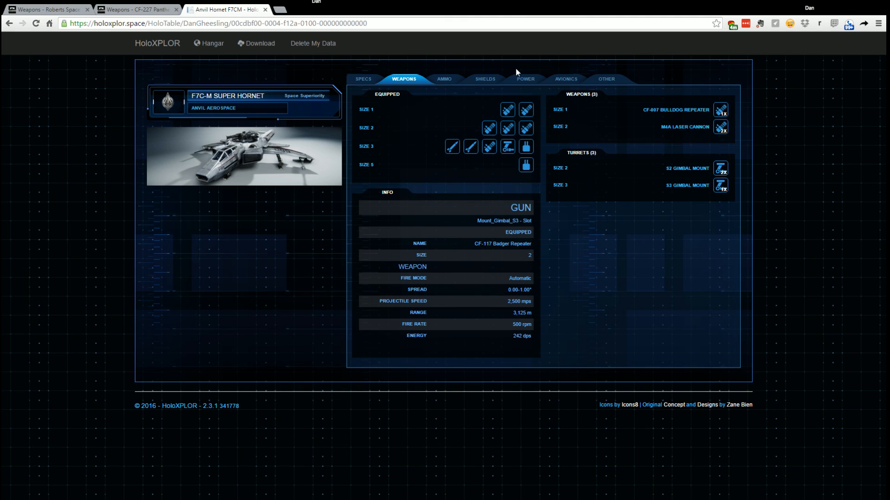
{"action": "left_click", "coordinate": [211, 44]}
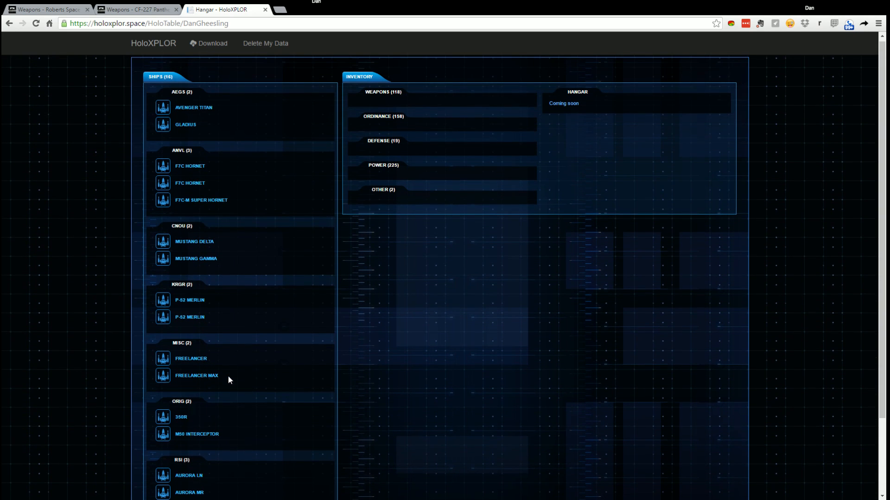
{"action": "scroll", "scroll_direction": "down", "scroll_amount": 3}
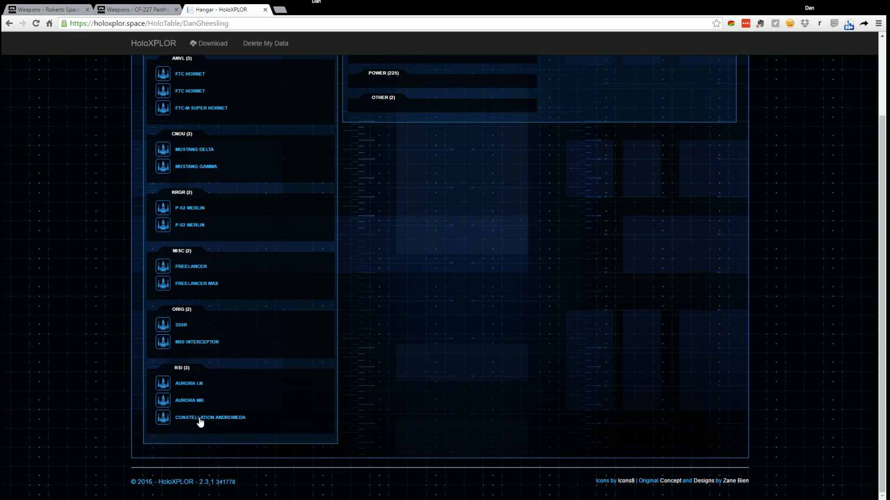
{"action": "left_click", "coordinate": [210, 418]}
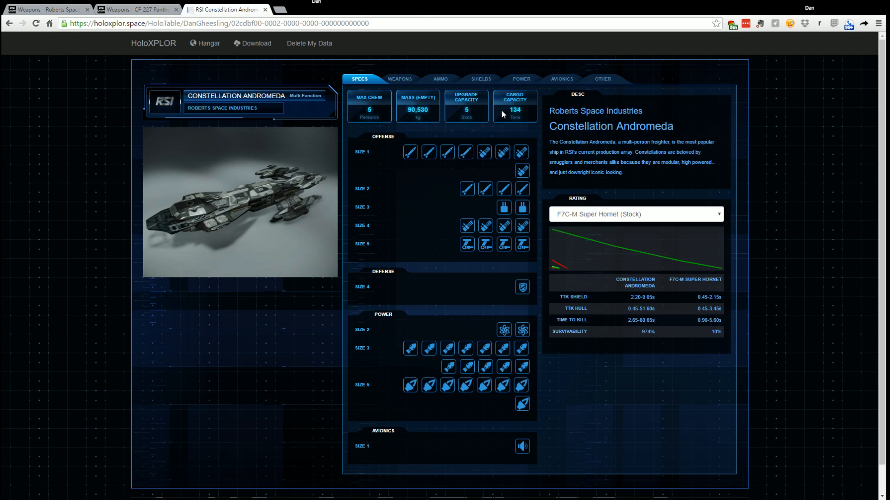
{"action": "mouse_move", "coordinate": [335, 103]}
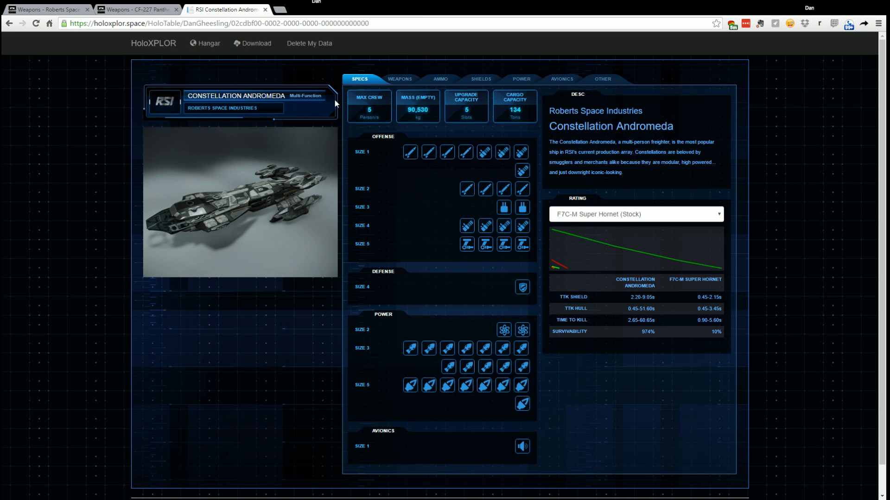
{"action": "mouse_move", "coordinate": [664, 221]}
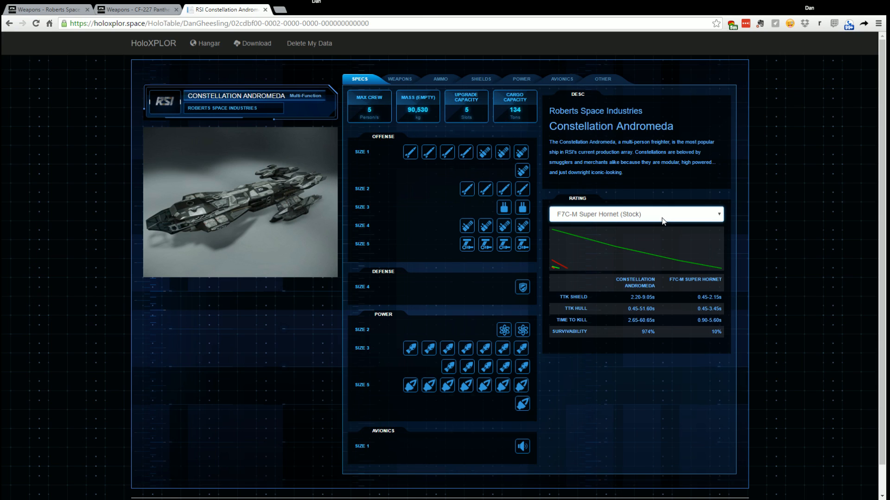
{"action": "mouse_move", "coordinate": [591, 186]}
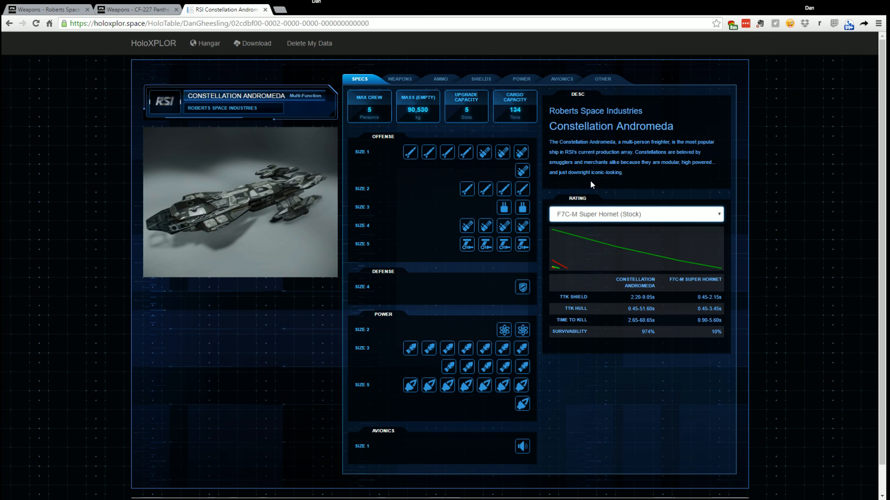
{"action": "mouse_move", "coordinate": [666, 283]}
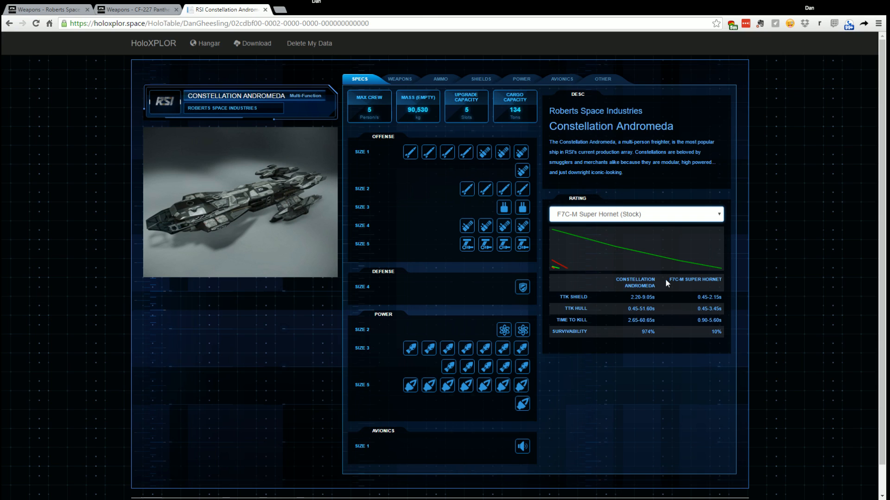
{"action": "mouse_move", "coordinate": [671, 332]}
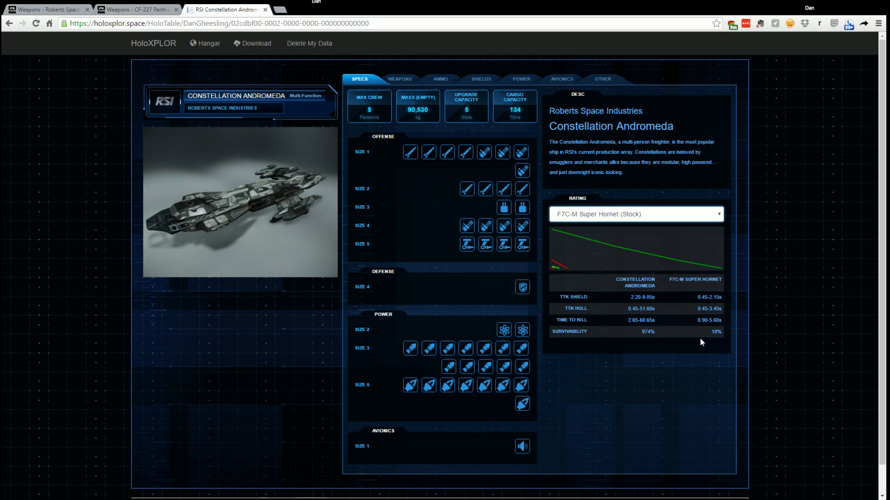
{"action": "left_click", "coordinate": [439, 79]}
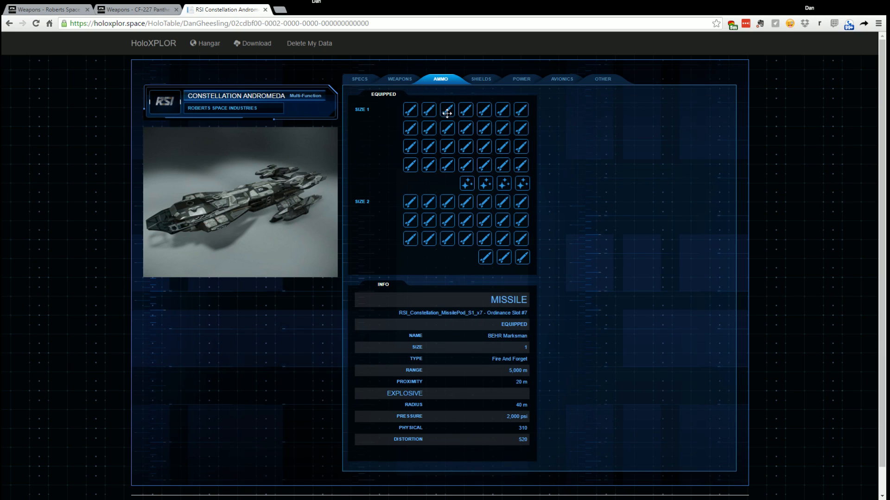
{"action": "mouse_move", "coordinate": [407, 91]}
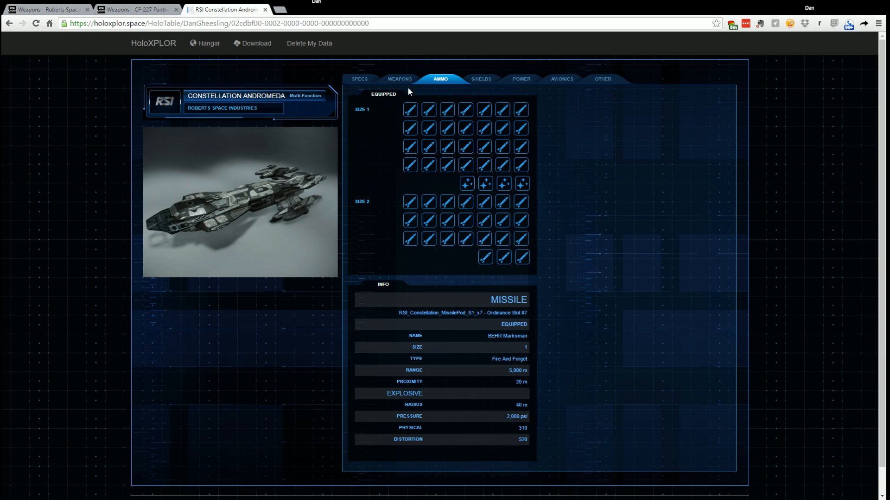
Check the Constellation's avionics and other equipment, then return to the hangar ship list.
{"action": "left_click", "coordinate": [564, 79]}
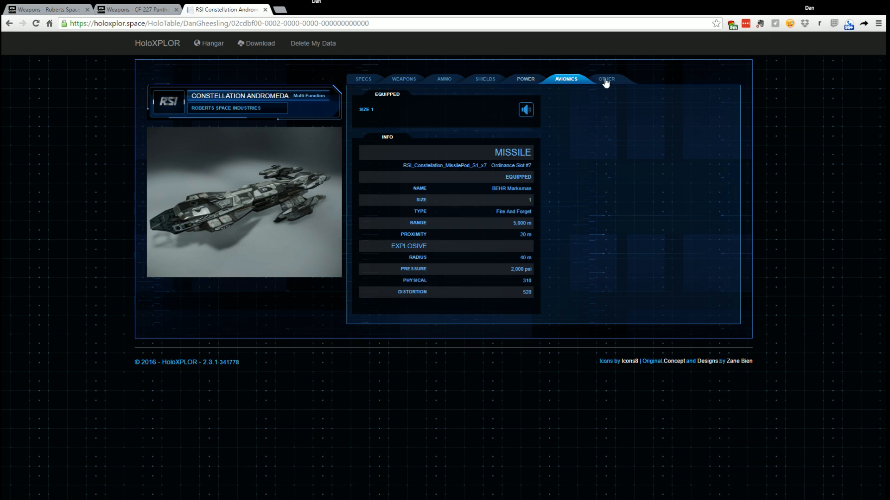
{"action": "left_click", "coordinate": [360, 79]}
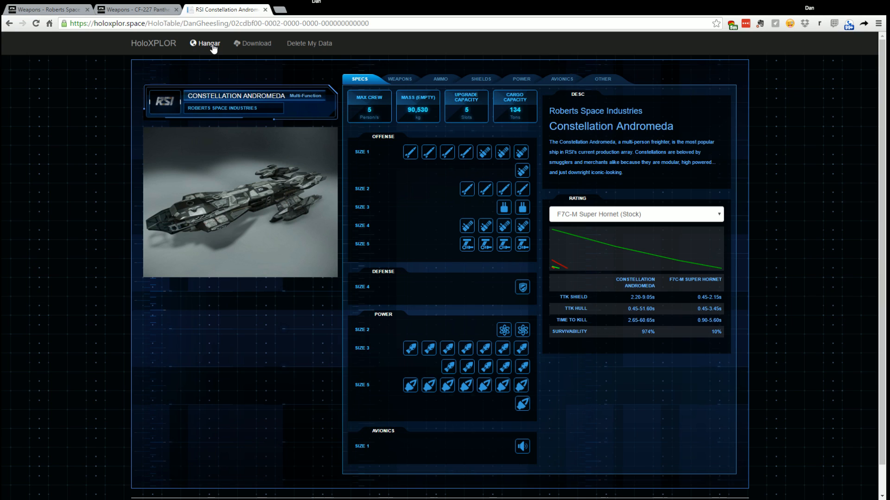
{"action": "left_click", "coordinate": [208, 43]}
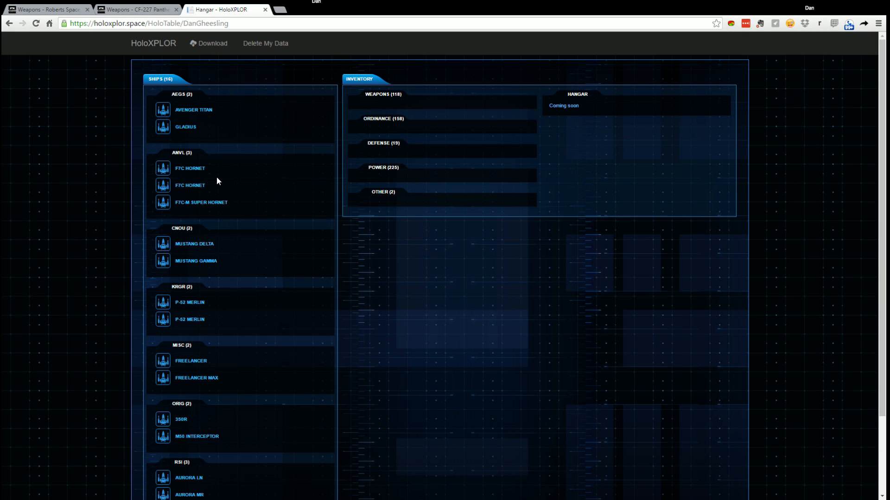
Move from the RSI weapons listing to the Electronic Access store page via the STORE menu.
{"action": "left_click", "coordinate": [202, 203]}
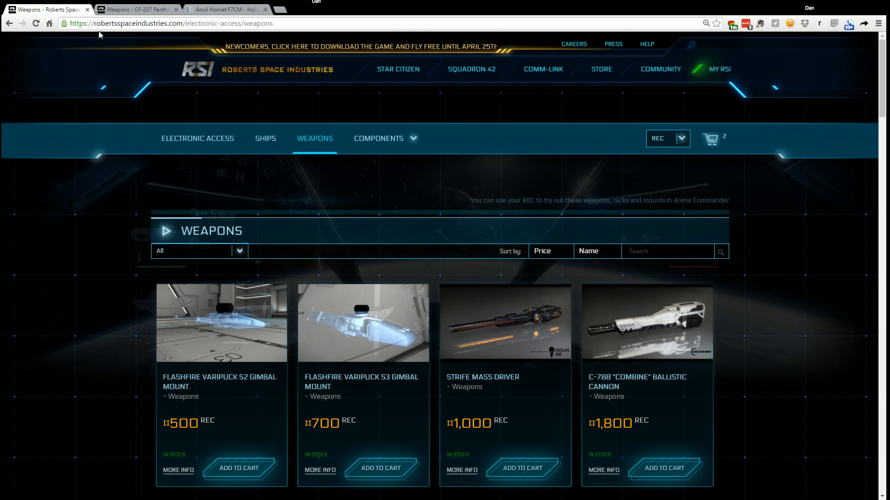
{"action": "scroll", "scroll_direction": "down", "scroll_amount": 3}
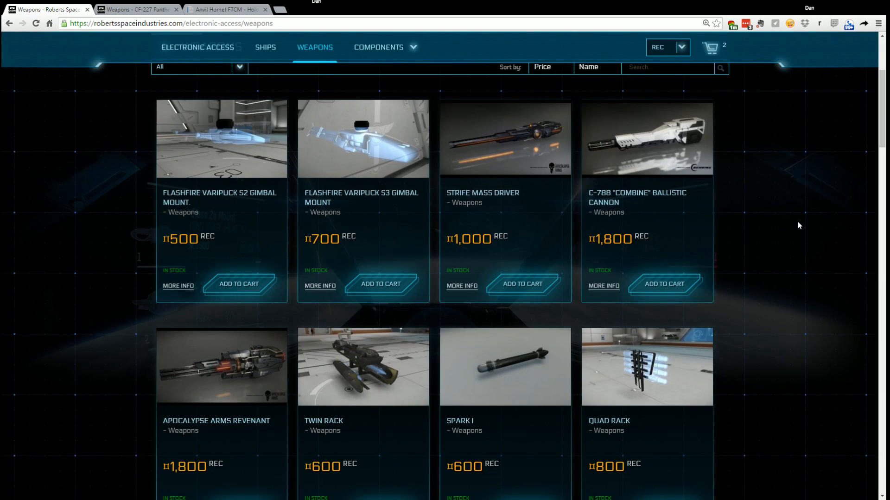
{"action": "scroll", "scroll_direction": "up", "scroll_amount": 3}
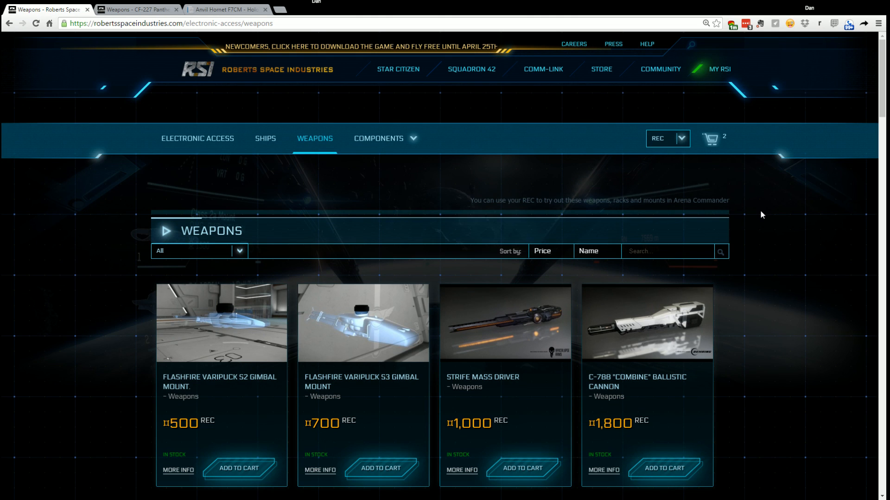
{"action": "scroll", "scroll_direction": "down", "scroll_amount": 3}
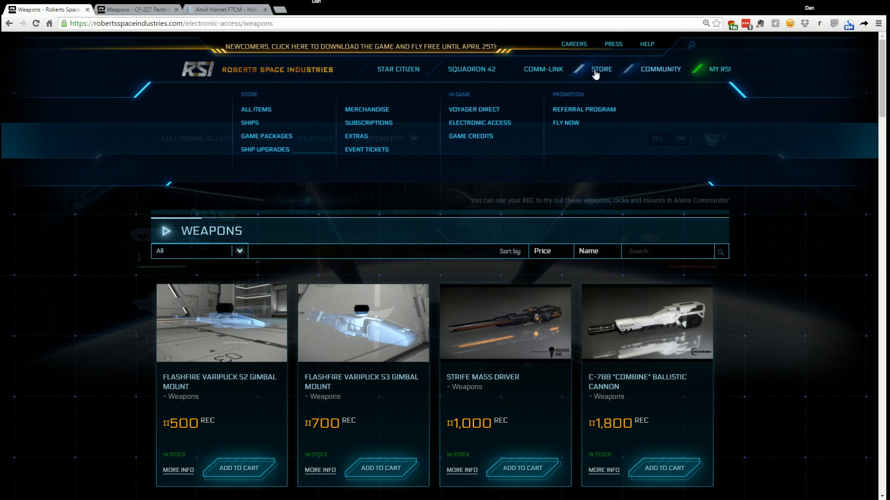
{"action": "mouse_move", "coordinate": [491, 118]}
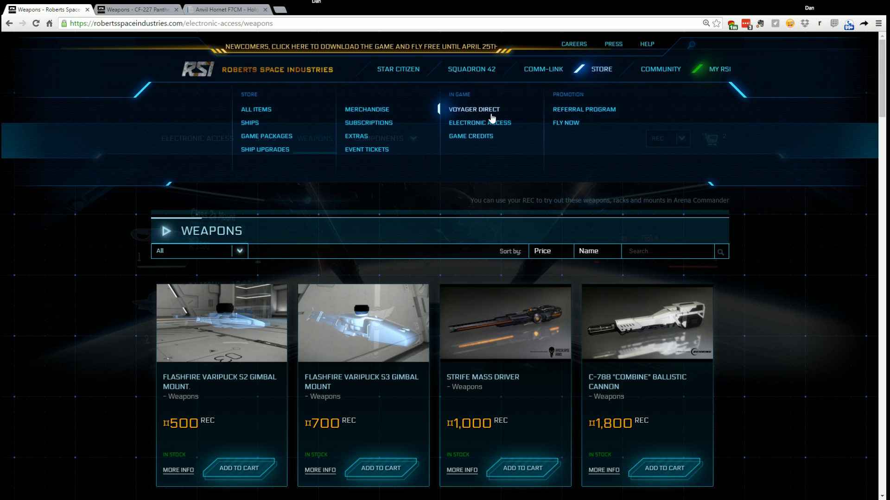
{"action": "left_click", "coordinate": [479, 122]}
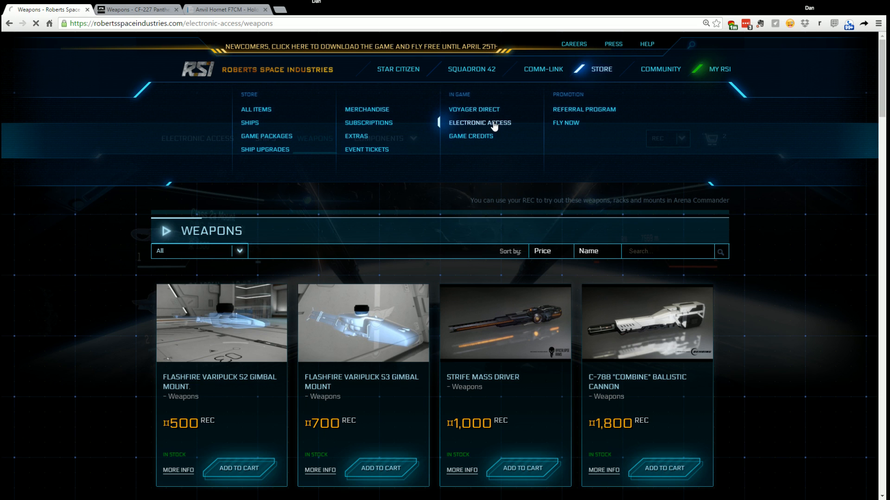
{"action": "left_click", "coordinate": [479, 122]}
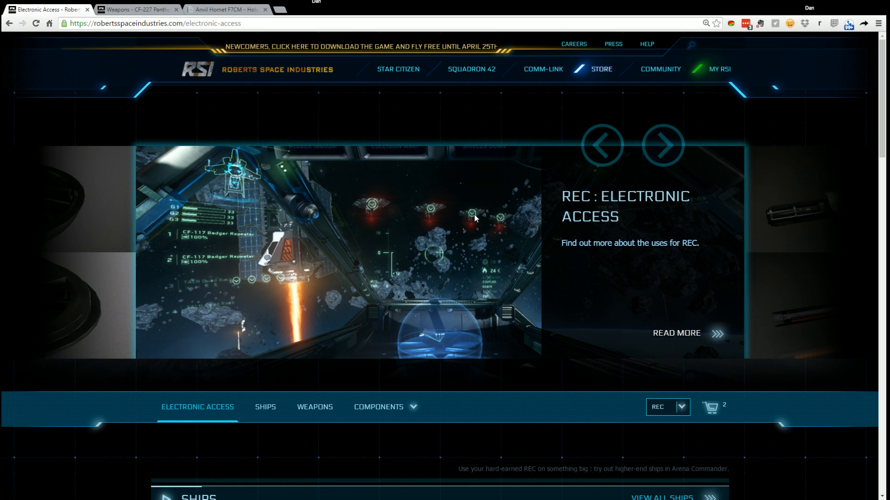
Follow 'View All Weapons' on the Electronic Access page to the full weapons list.
{"action": "scroll", "scroll_direction": "down", "scroll_amount": 3}
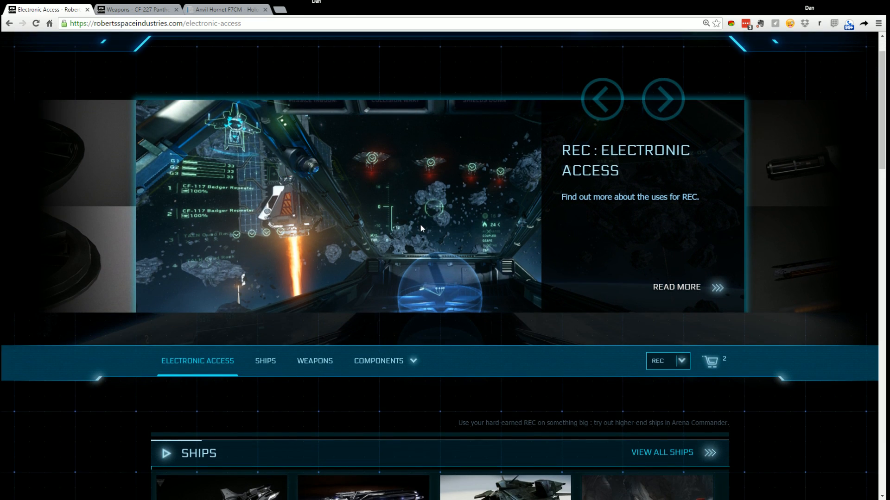
{"action": "scroll", "scroll_direction": "down", "scroll_amount": 3}
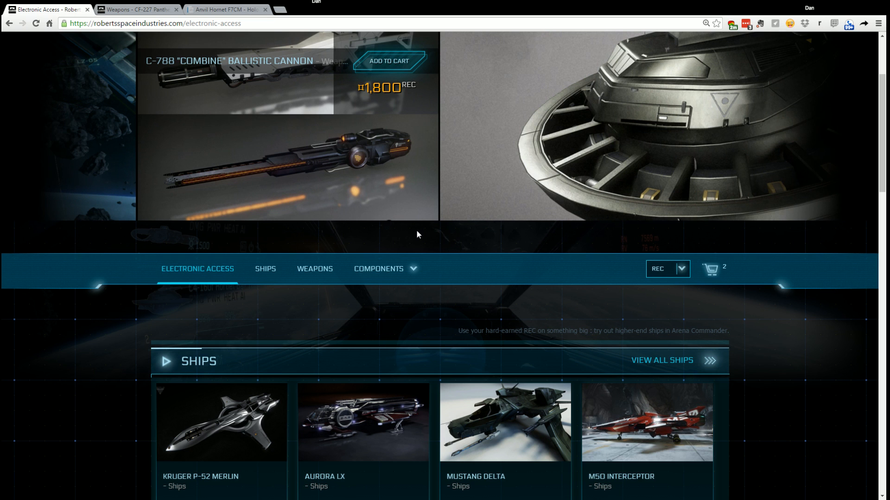
{"action": "scroll", "scroll_direction": "down", "scroll_amount": 3}
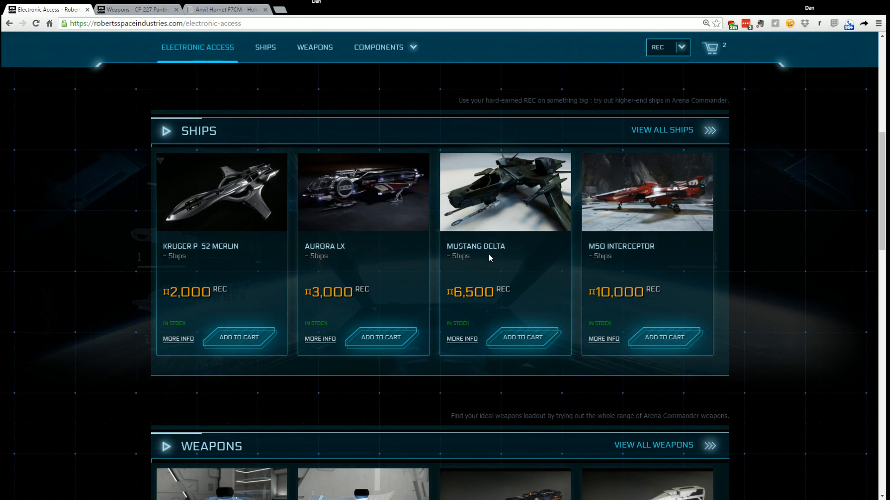
{"action": "scroll", "scroll_direction": "down", "scroll_amount": 3}
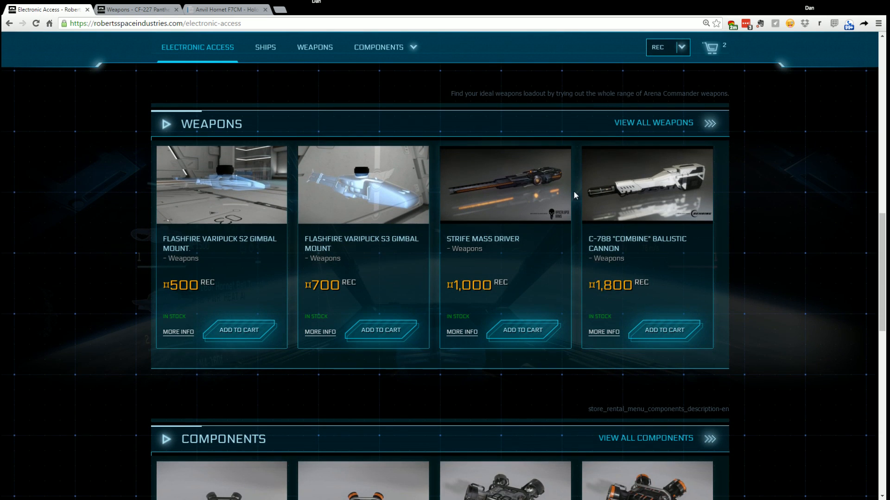
{"action": "left_click", "coordinate": [653, 123]}
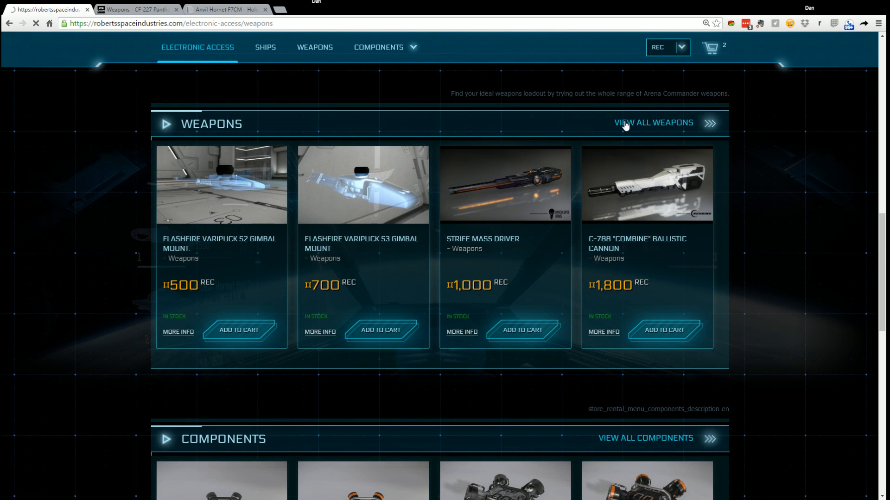
{"action": "left_click", "coordinate": [654, 122]}
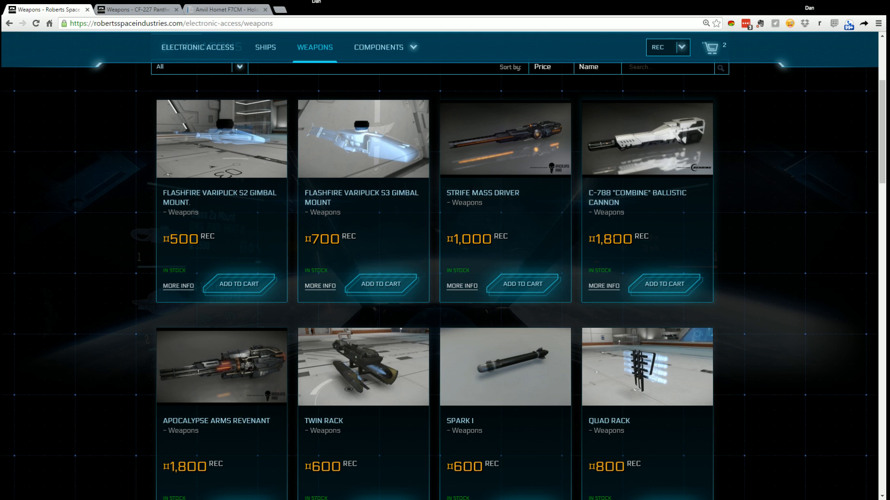
{"action": "mouse_move", "coordinate": [606, 259]}
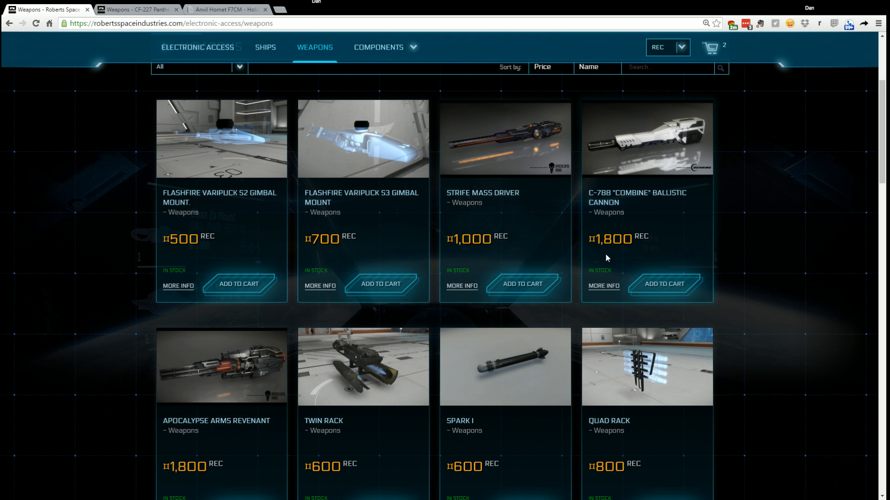
Add the CF-227 Panther Repeater to the cart, bringing it to three at 5,400 REC.
{"action": "scroll", "scroll_direction": "down", "scroll_amount": 3}
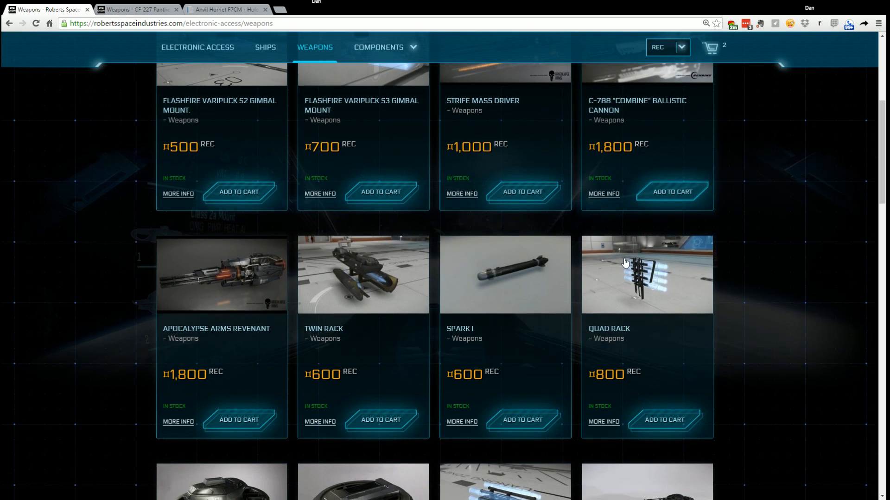
{"action": "scroll", "scroll_direction": "down", "scroll_amount": 3}
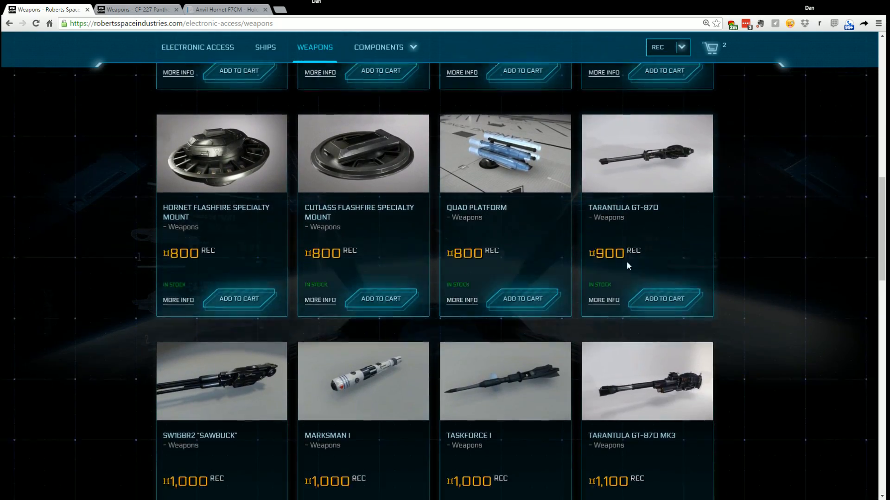
{"action": "scroll", "scroll_direction": "down", "scroll_amount": 3}
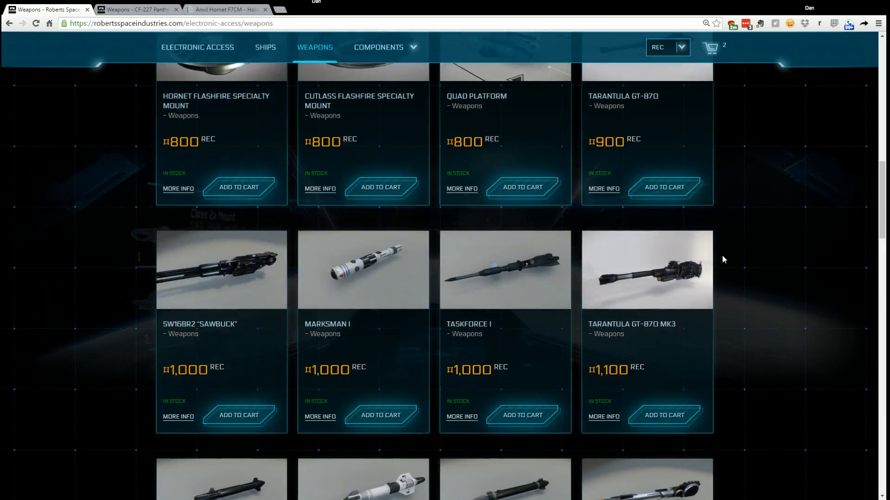
{"action": "scroll", "scroll_direction": "up", "scroll_amount": 3}
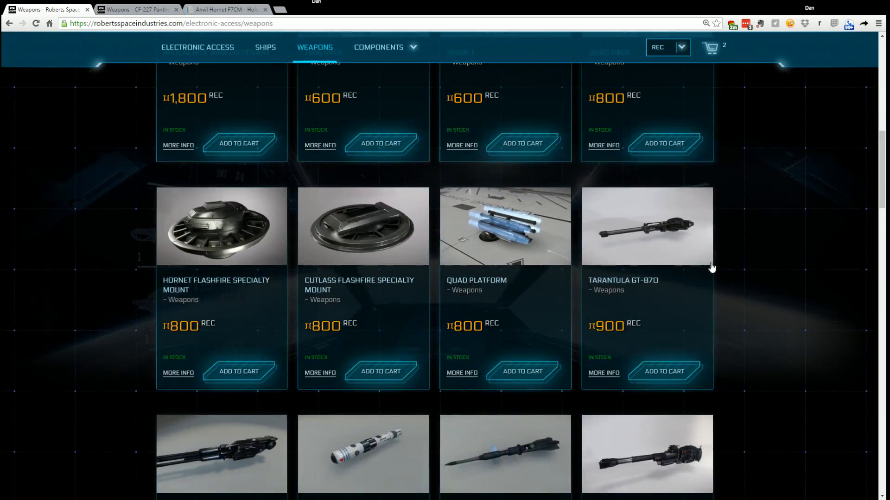
{"action": "scroll", "scroll_direction": "down", "scroll_amount": 3}
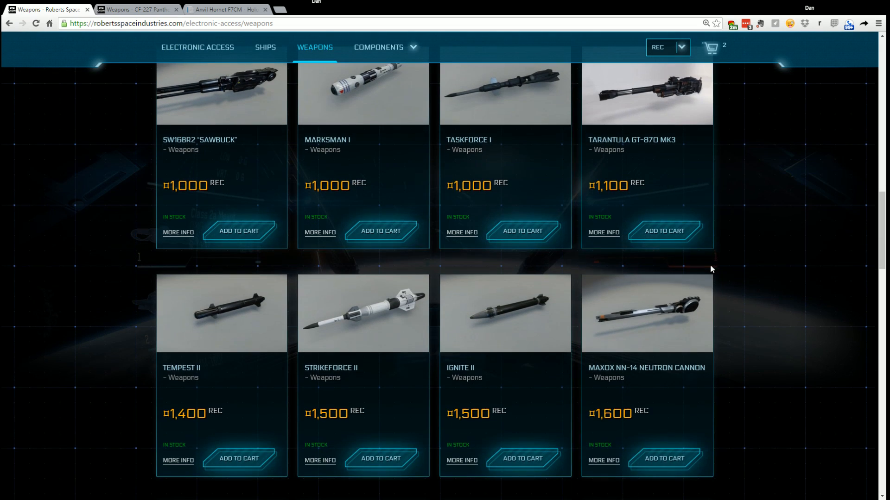
{"action": "scroll", "scroll_direction": "down", "scroll_amount": 3}
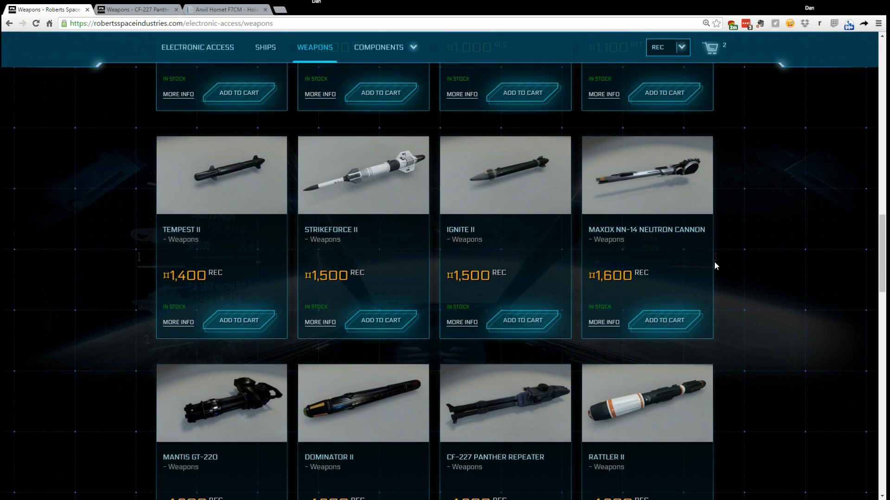
{"action": "scroll", "scroll_direction": "down", "scroll_amount": 3}
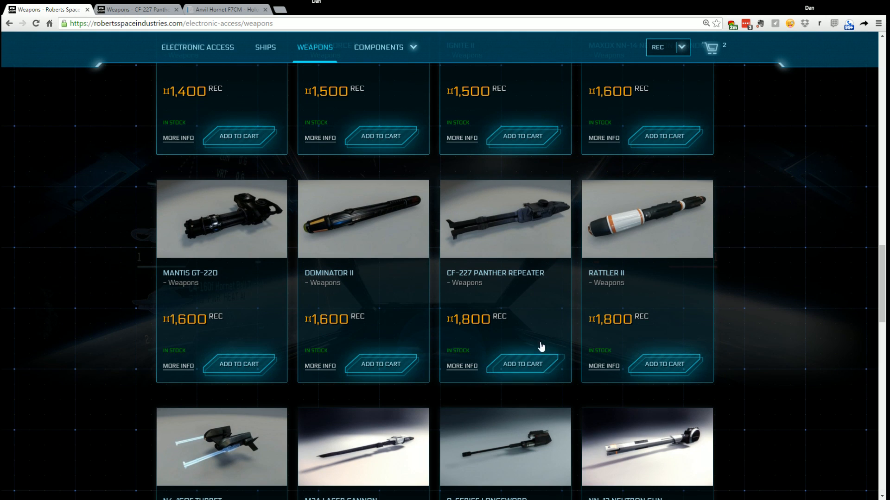
{"action": "left_click", "coordinate": [461, 366]}
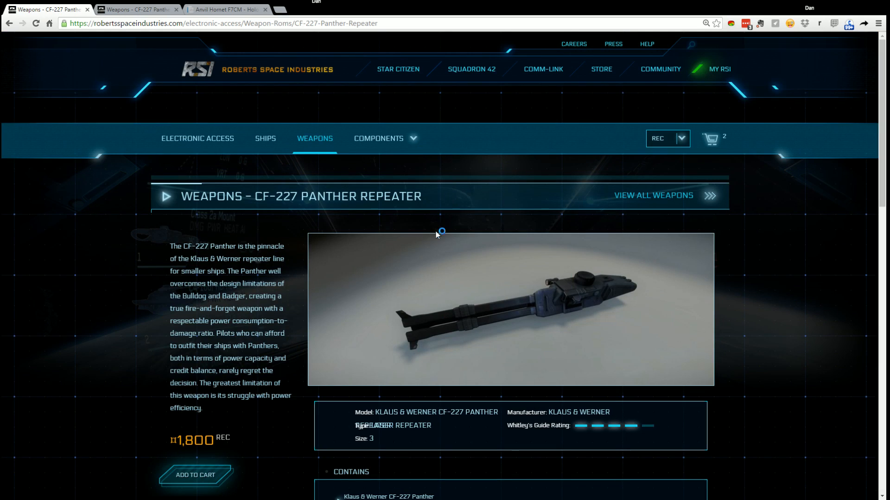
{"action": "scroll", "scroll_direction": "down", "scroll_amount": 3}
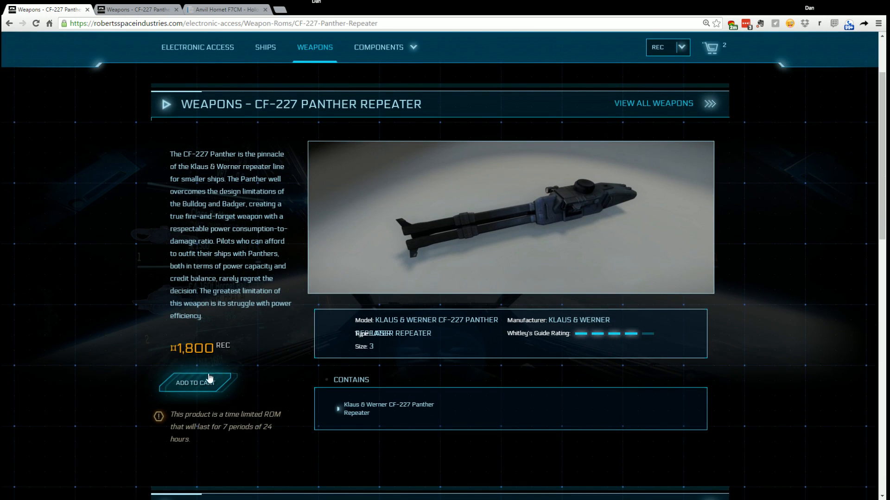
{"action": "left_click", "coordinate": [195, 383]}
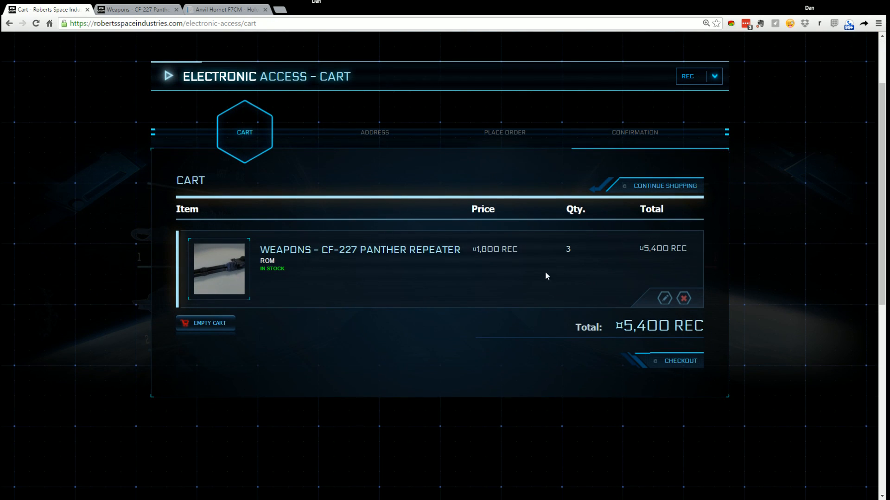
Review the cart holding three CF-227 Panther Repeaters totaling 5,400 REC.
{"action": "scroll", "scroll_direction": "down", "scroll_amount": 3}
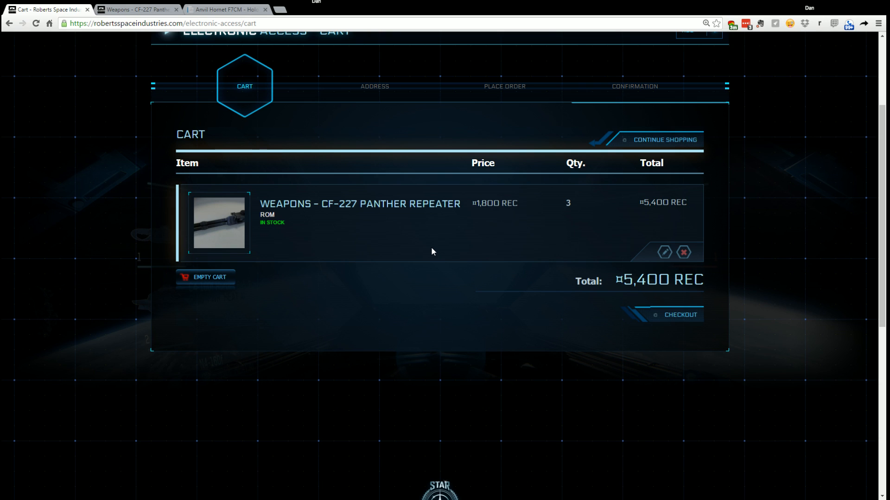
{"action": "mouse_move", "coordinate": [527, 242]}
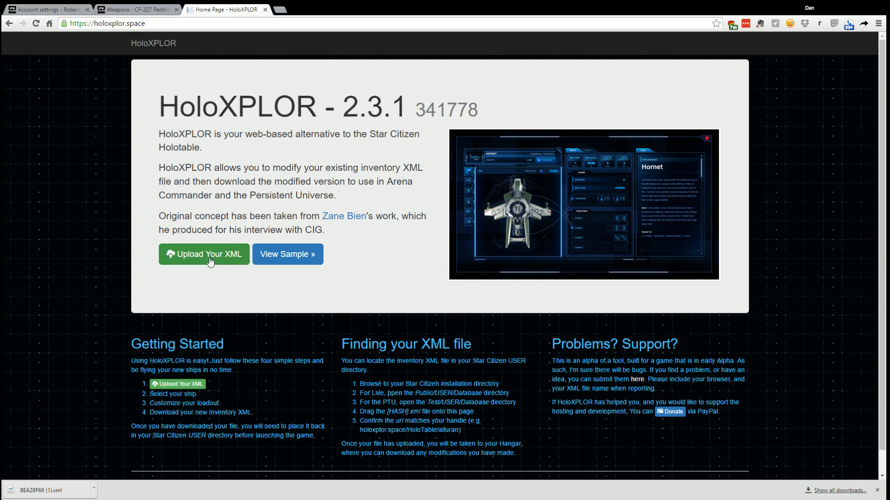
Upload the inventory XML and show the F7C-M Super Hornet's weapons loadout with its Bulldog Repeater stats.
{"action": "left_click", "coordinate": [204, 254]}
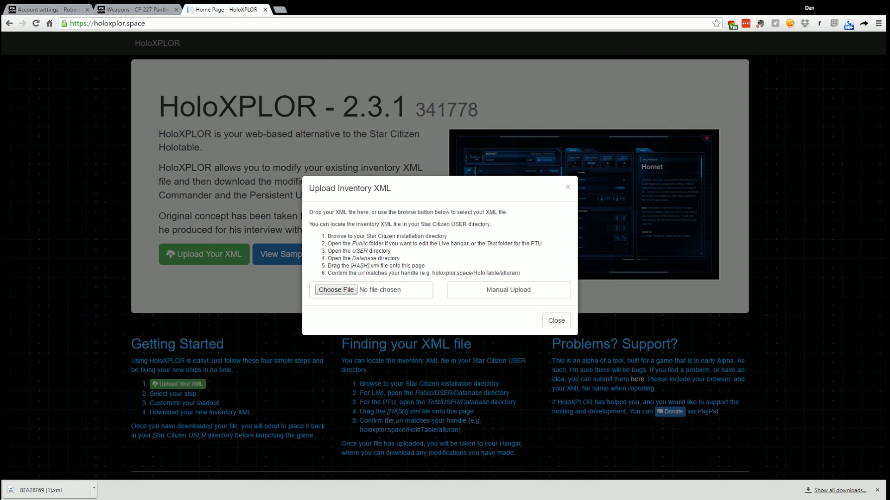
{"action": "mouse_move", "coordinate": [420, 254]}
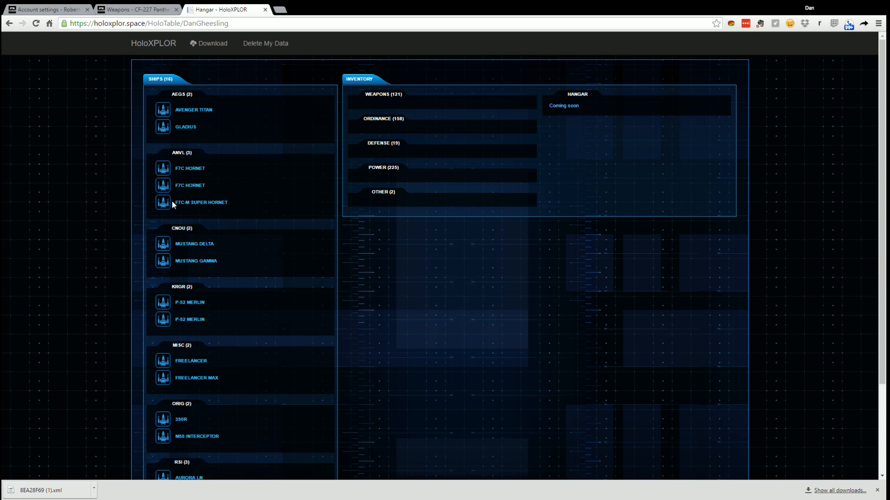
{"action": "left_click", "coordinate": [201, 203]}
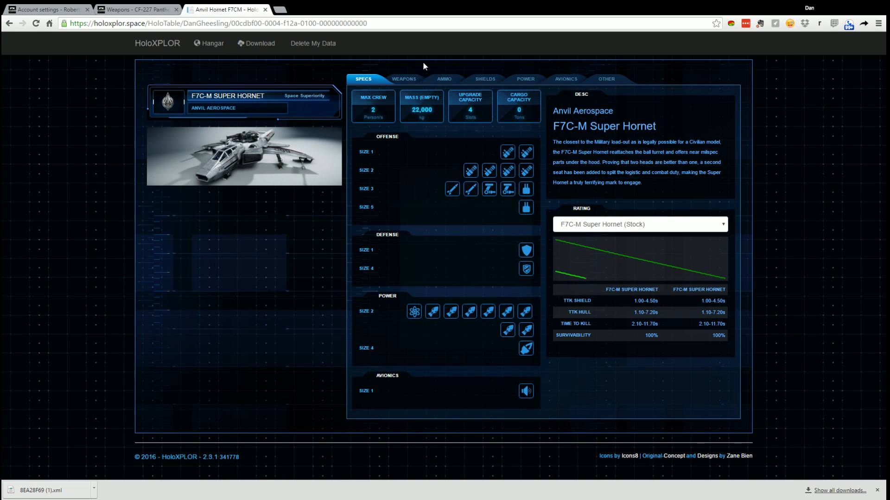
{"action": "left_click", "coordinate": [403, 79]}
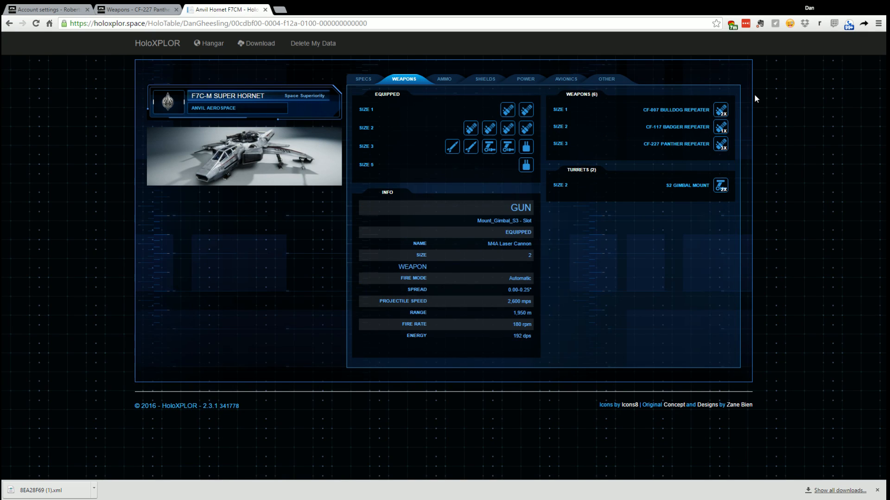
{"action": "left_click", "coordinate": [721, 144]}
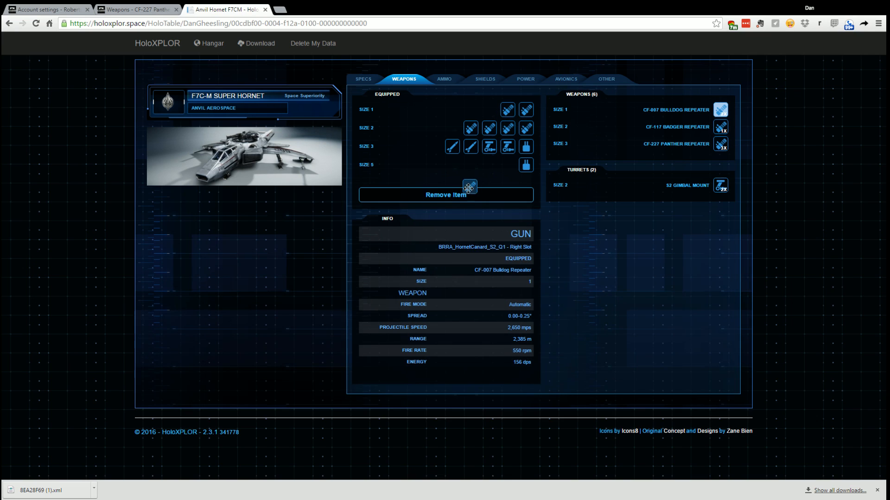
Unequip the CF-097 Bulldog Repeater and both size 2 M4A Laser Cannons from their slots.
{"action": "left_click", "coordinate": [446, 195]}
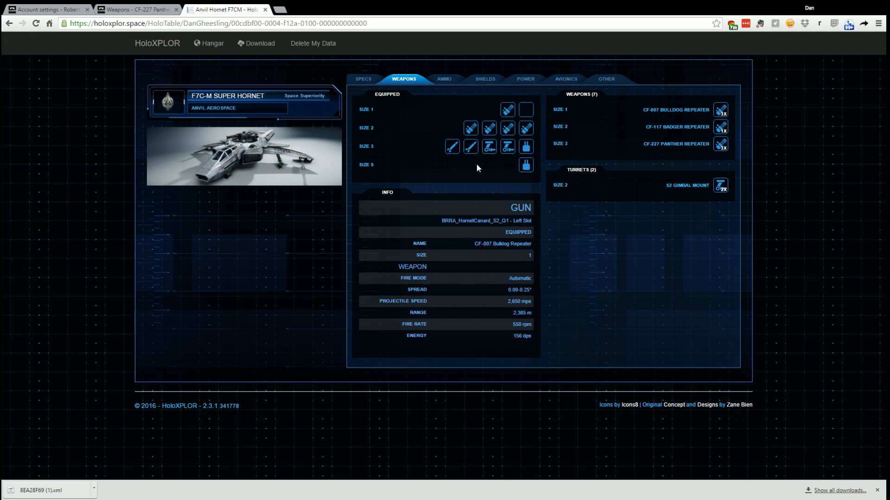
{"action": "left_click", "coordinate": [526, 165]}
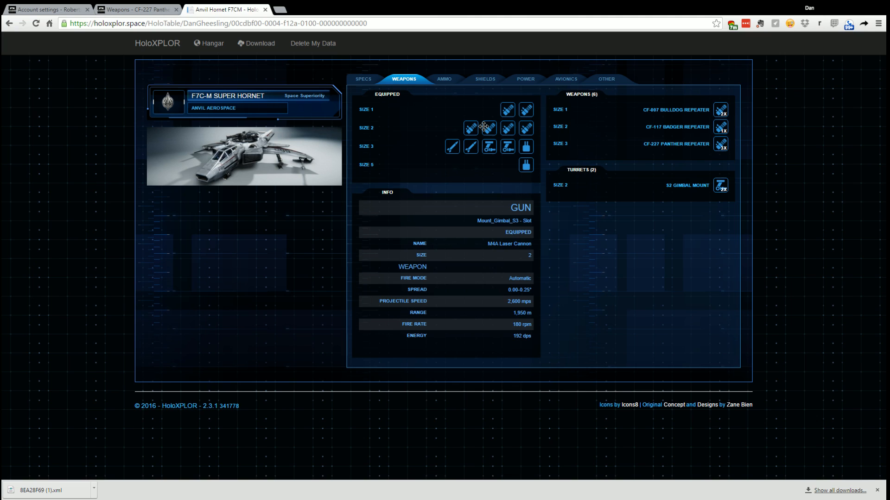
{"action": "left_click", "coordinate": [488, 127]}
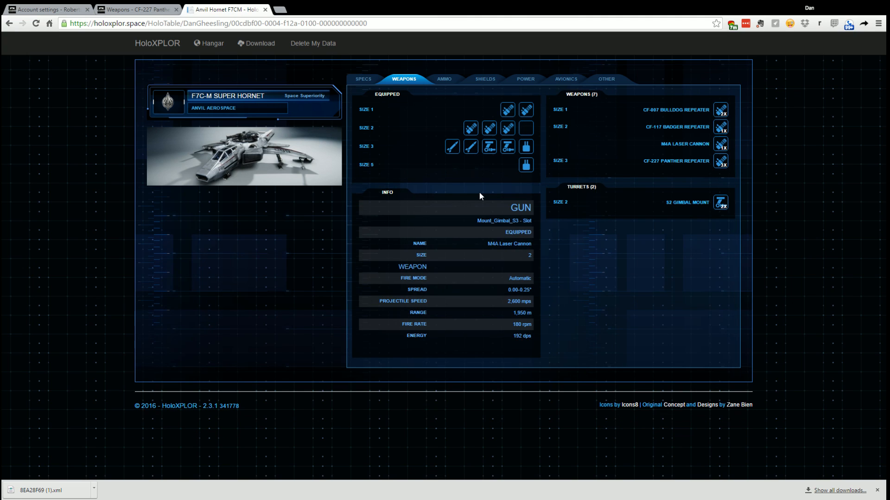
{"action": "left_click", "coordinate": [488, 128]}
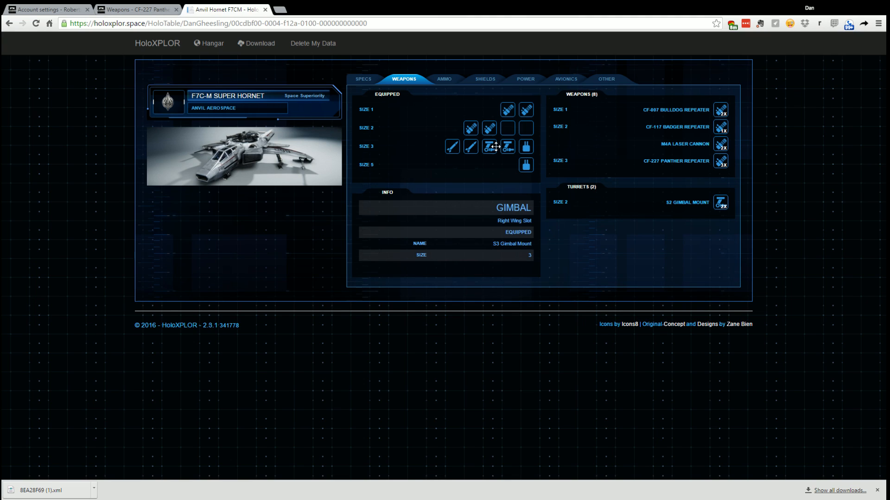
Take the remaining wing gimbal gun and both S3 gimbal mounts off, leaving the wing slots empty.
{"action": "left_click", "coordinate": [507, 146]}
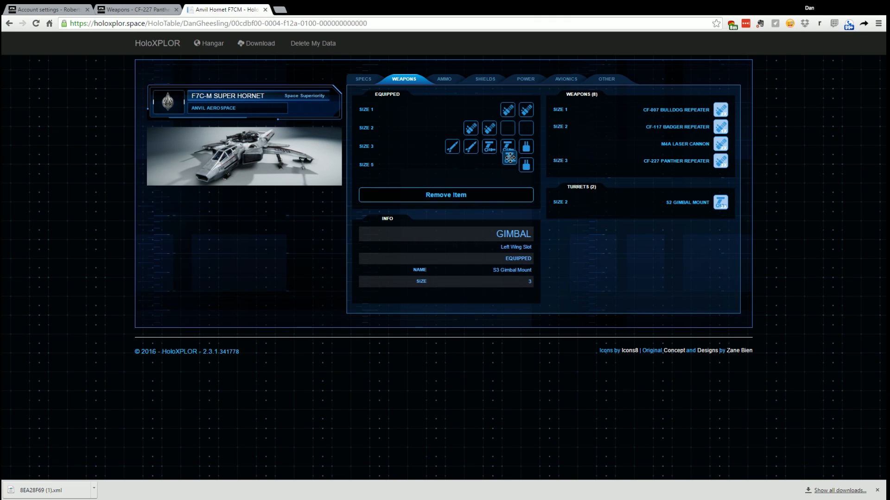
{"action": "left_click", "coordinate": [508, 147]}
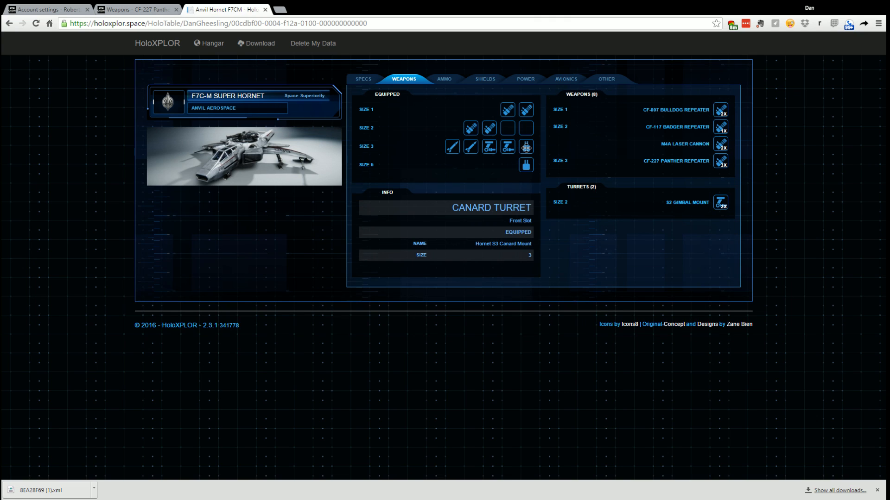
{"action": "left_click", "coordinate": [525, 146]}
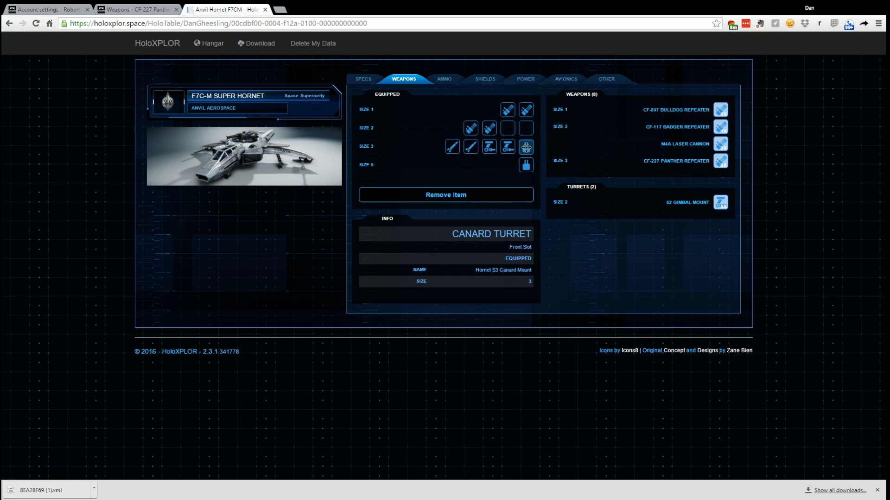
{"action": "left_click", "coordinate": [446, 194]}
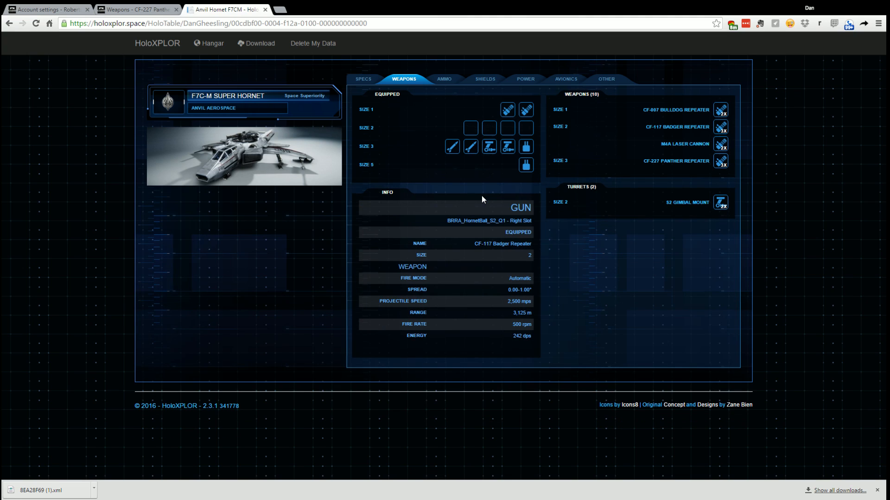
{"action": "left_click", "coordinate": [489, 146]}
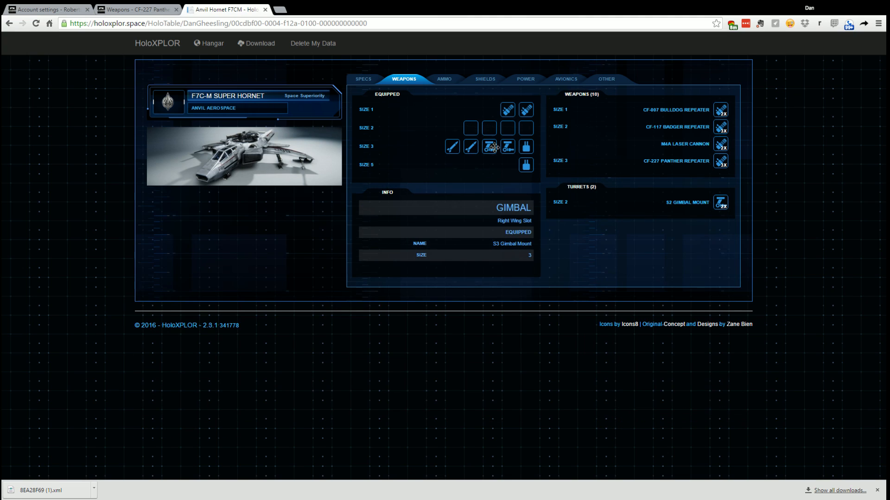
{"action": "left_click", "coordinate": [489, 146]}
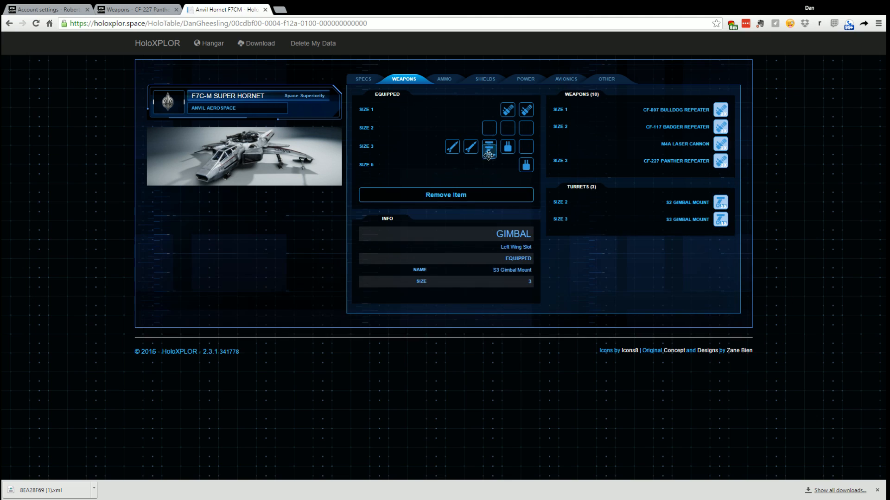
{"action": "left_click", "coordinate": [488, 147]}
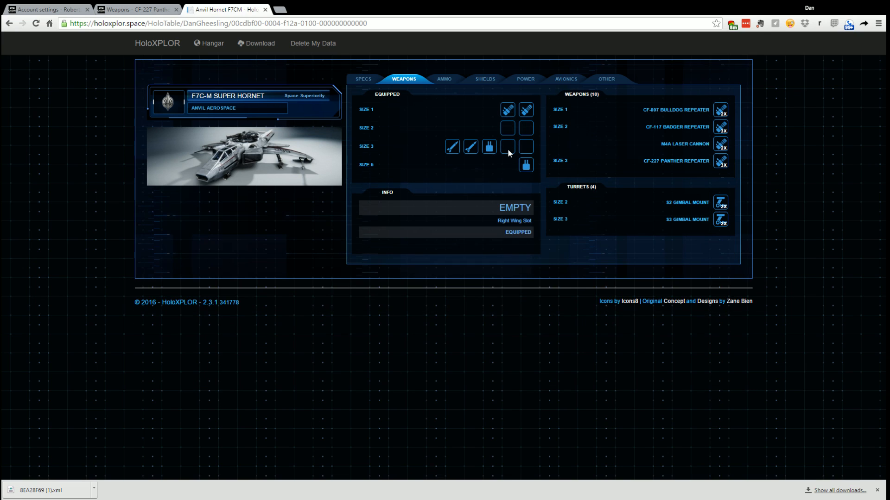
{"action": "mouse_move", "coordinate": [721, 220]}
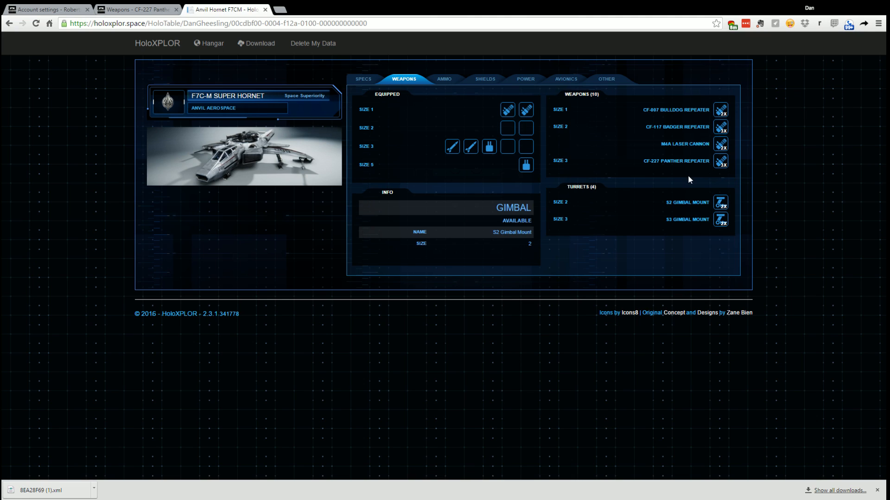
Fit CF-227 Panther Repeaters into both size 3 wing slots and pick up a third for the nose.
{"action": "left_click", "coordinate": [506, 147]}
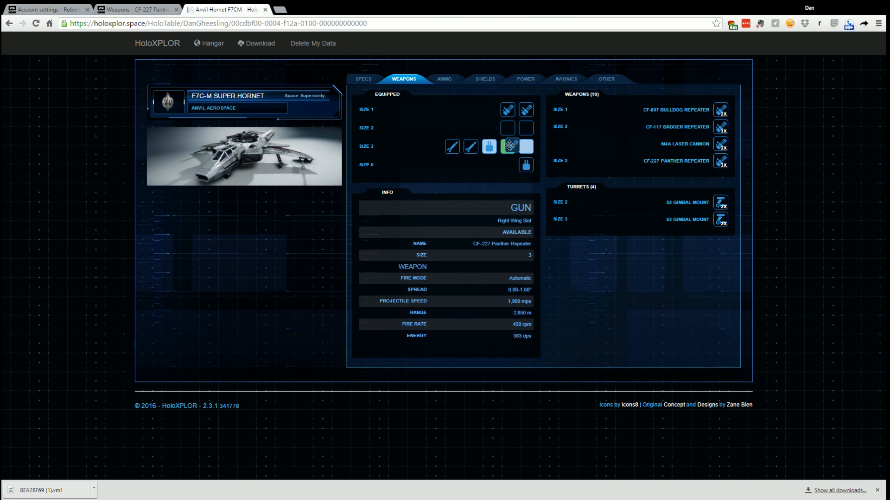
{"action": "left_click", "coordinate": [506, 146]}
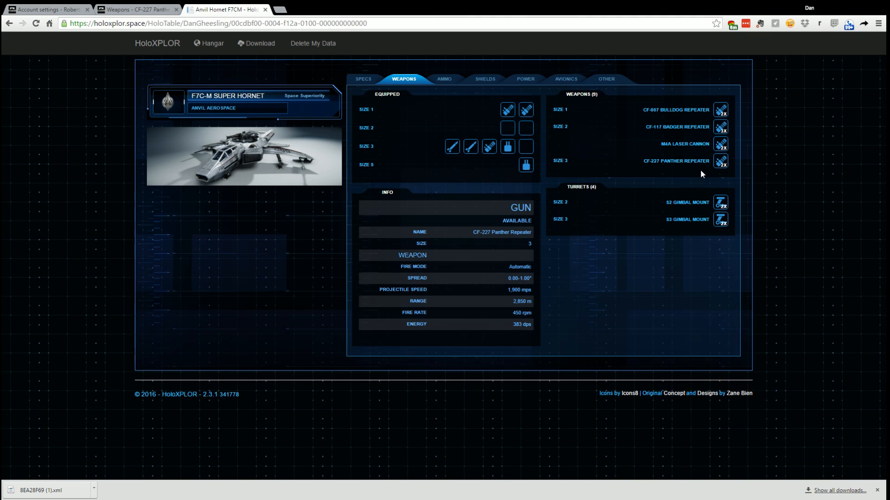
{"action": "left_click", "coordinate": [527, 145]}
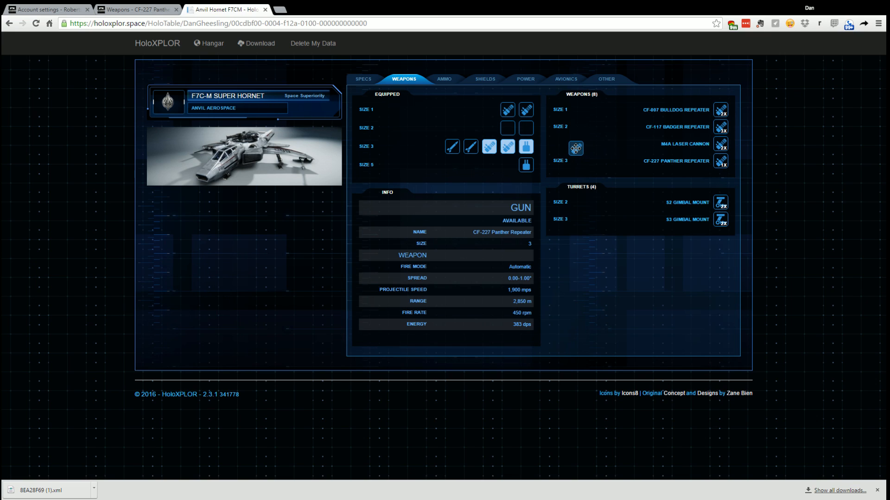
{"action": "left_click", "coordinate": [524, 146]}
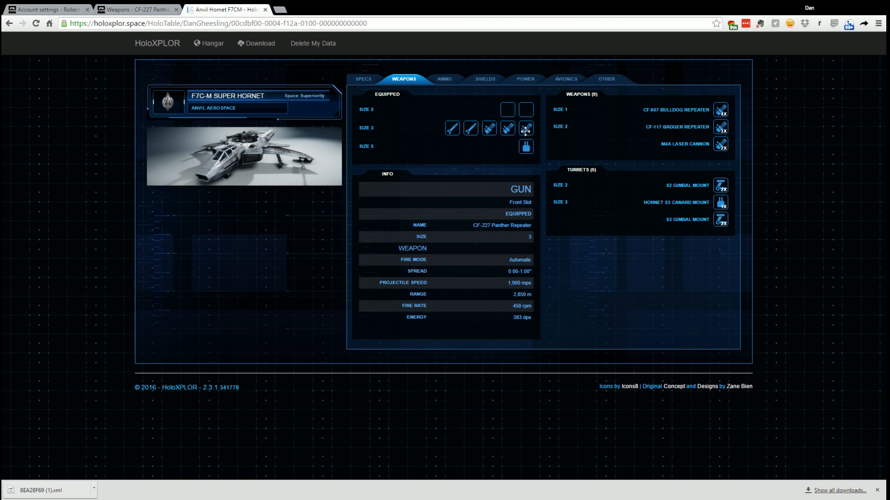
{"action": "mouse_move", "coordinate": [490, 128]}
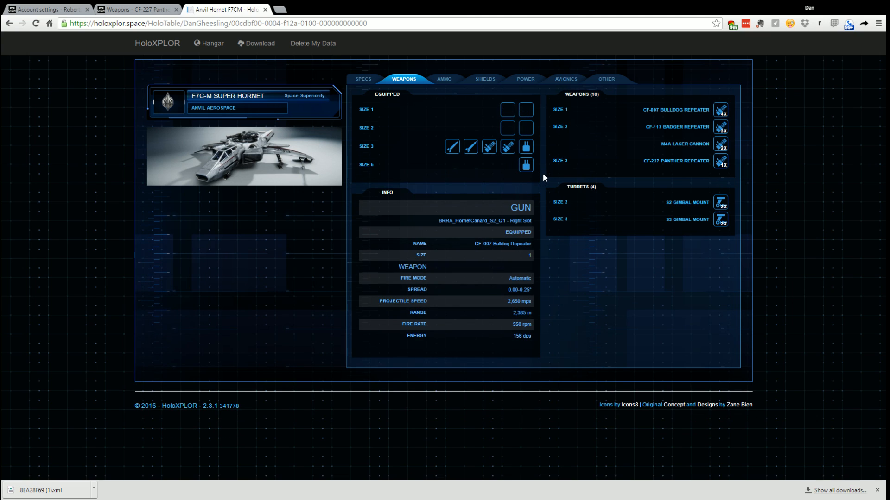
{"action": "mouse_move", "coordinate": [544, 178]}
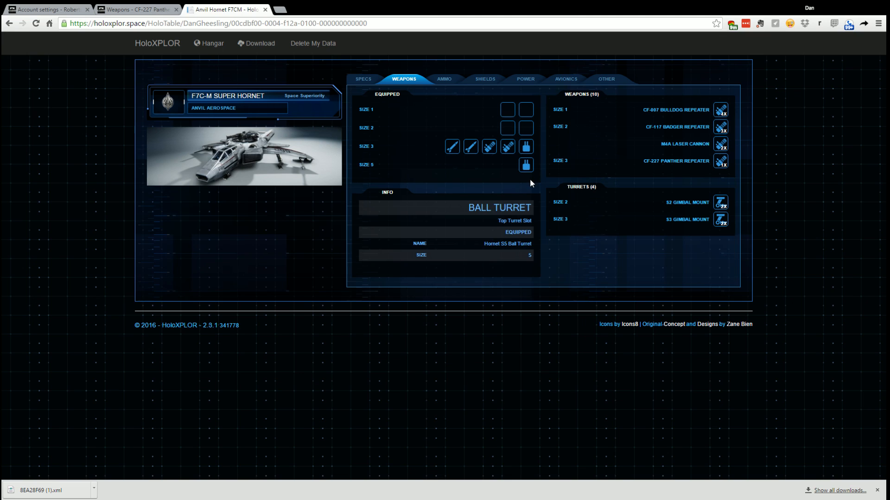
Swap the Hornet S3 Canard Mount for a Panther and put CF-117 Badger Repeaters on the ball turret.
{"action": "left_click", "coordinate": [525, 165]}
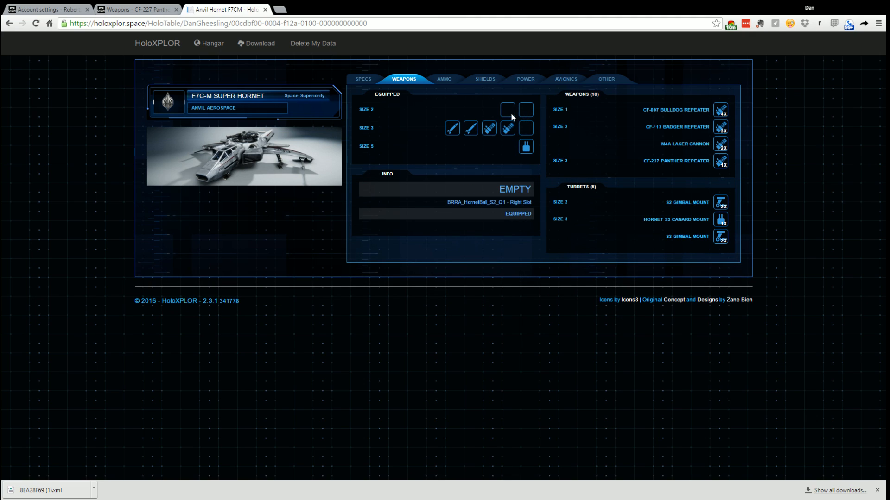
{"action": "mouse_move", "coordinate": [512, 119]}
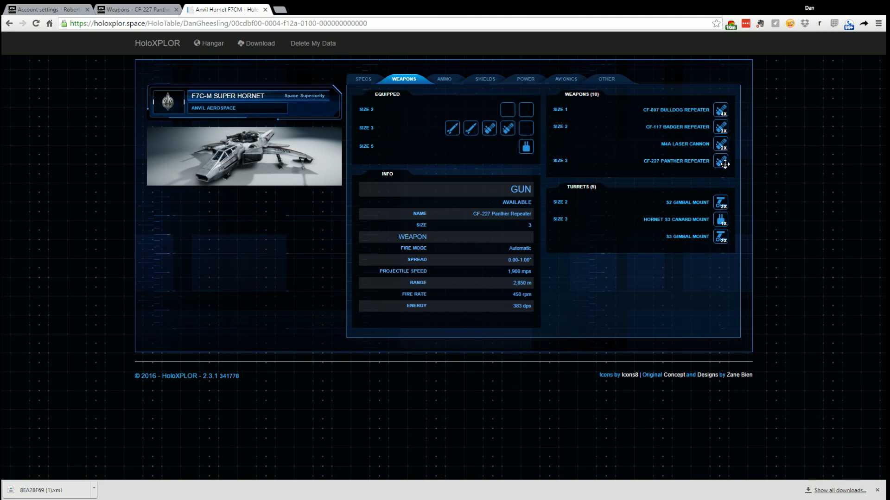
{"action": "left_click", "coordinate": [721, 160]}
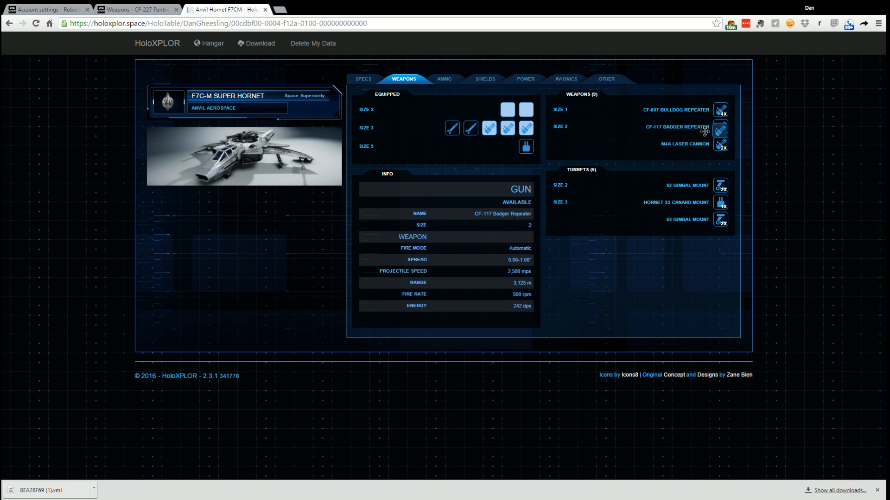
{"action": "left_click", "coordinate": [720, 127]}
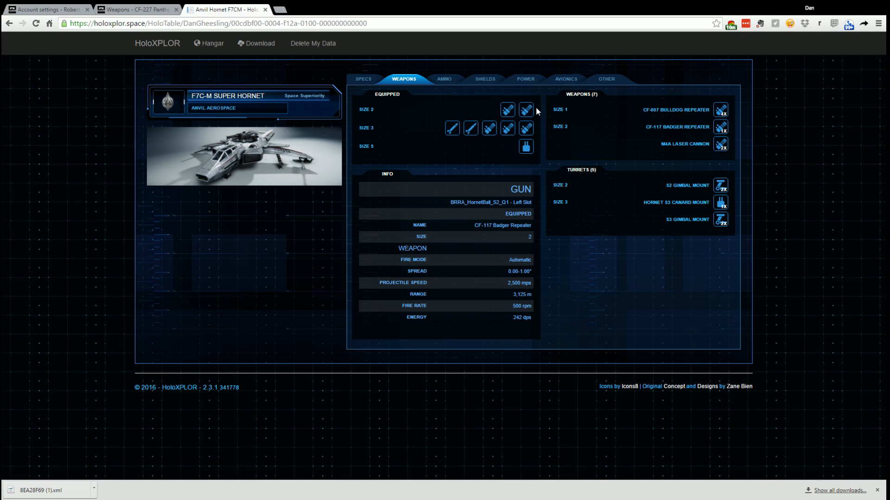
{"action": "mouse_move", "coordinate": [455, 123]}
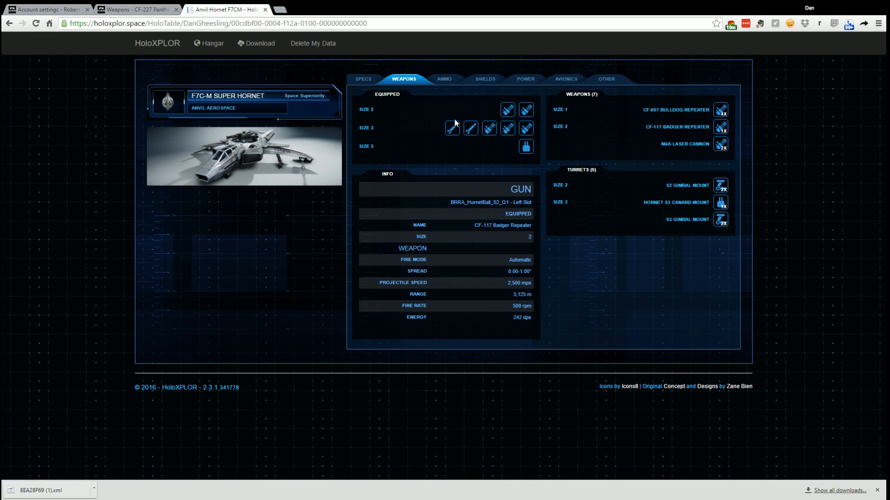
Verify the nose Panther and ball-turret guns, then download the updated inventory XML from Specs.
{"action": "left_click", "coordinate": [471, 127]}
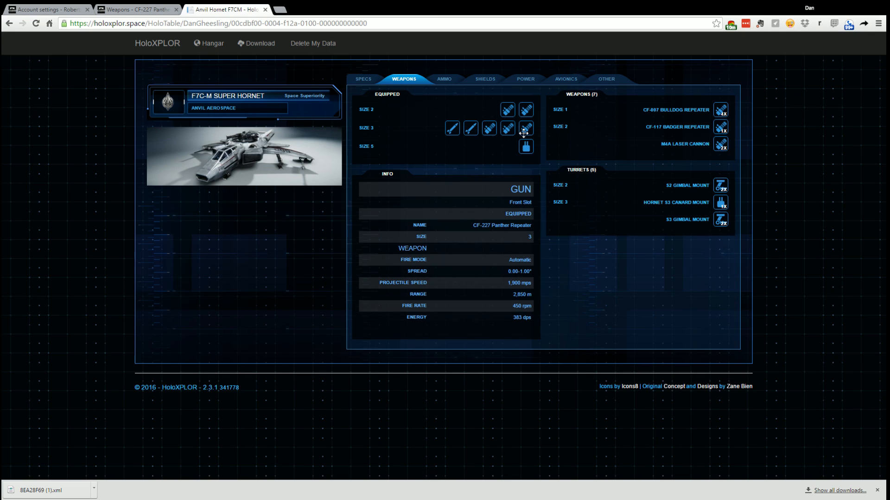
{"action": "mouse_move", "coordinate": [598, 155]}
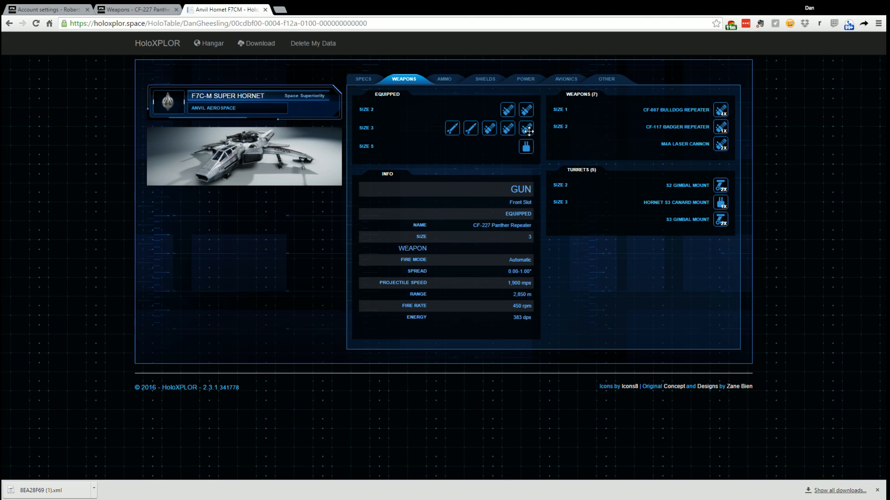
{"action": "left_click", "coordinate": [720, 203]}
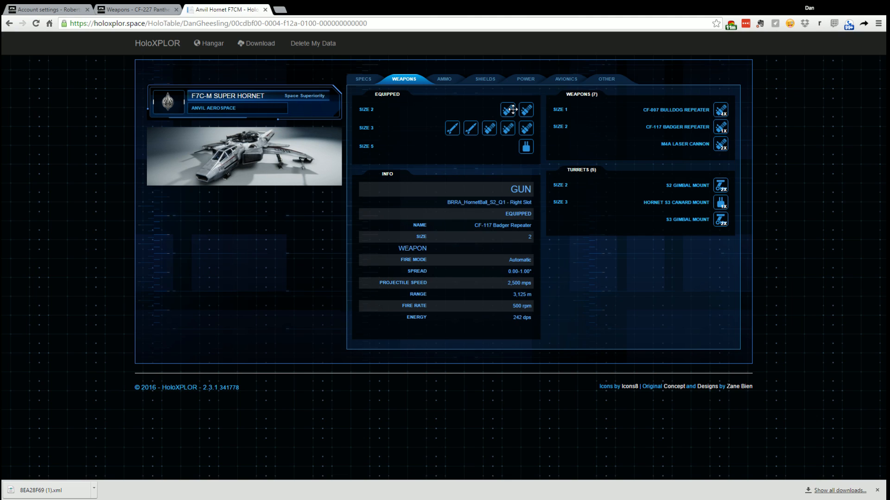
{"action": "mouse_move", "coordinate": [539, 102]}
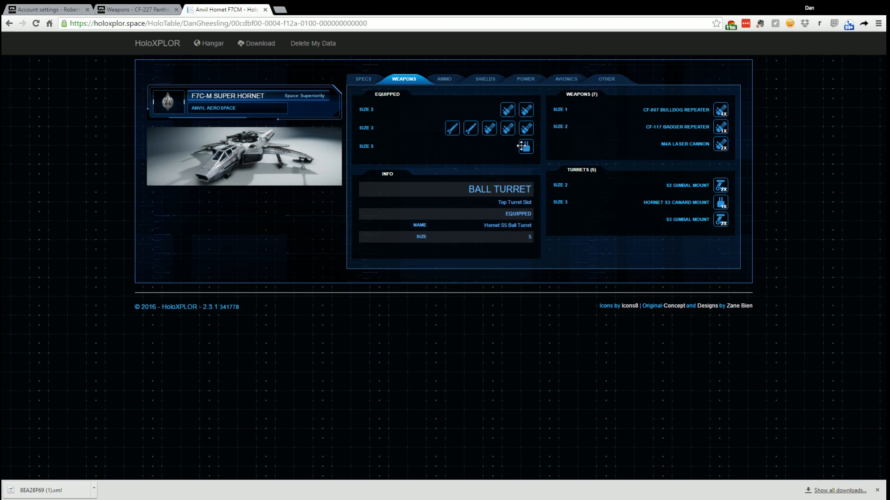
{"action": "left_click", "coordinate": [484, 79]}
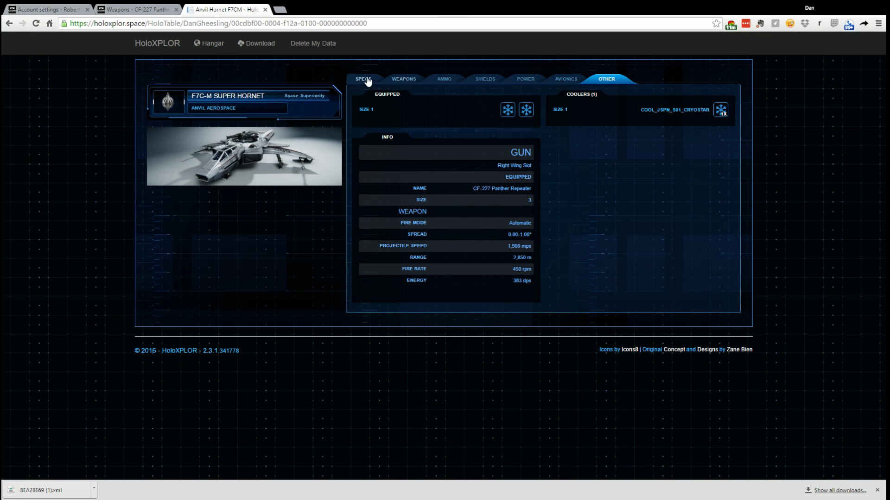
{"action": "left_click", "coordinate": [363, 79]}
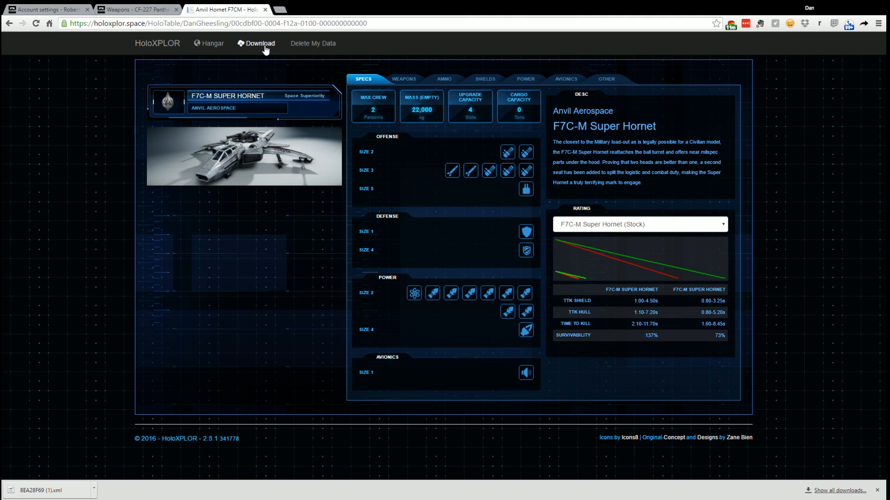
{"action": "left_click", "coordinate": [256, 43]}
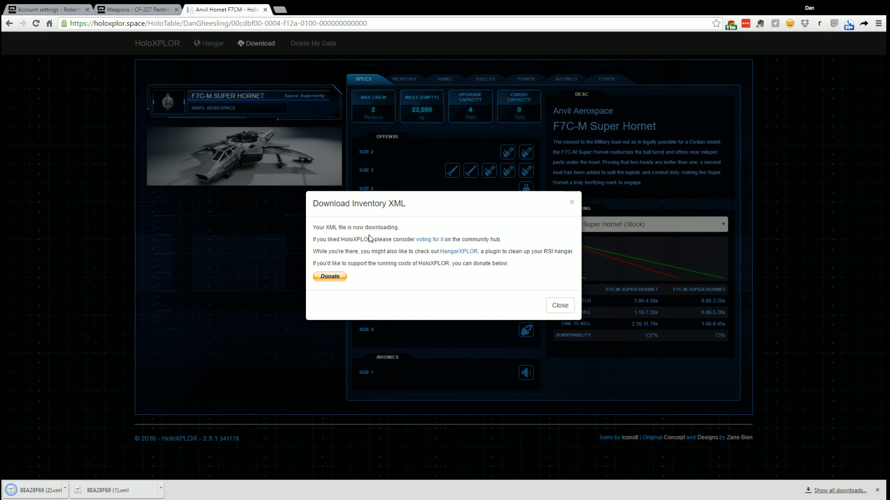
{"action": "mouse_move", "coordinate": [235, 401]}
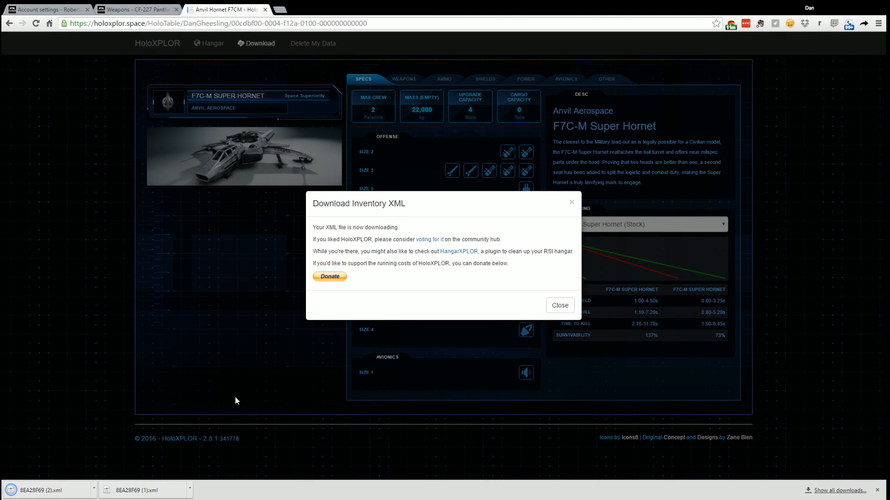